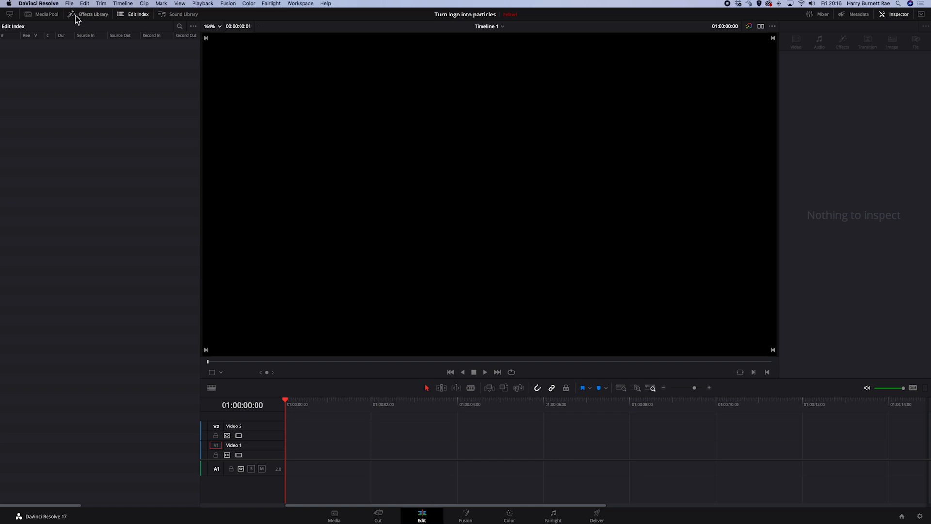
Find 'fusion' in the Effects Library and drop a Fusion Composition onto Video 1.
left_click(93, 14)
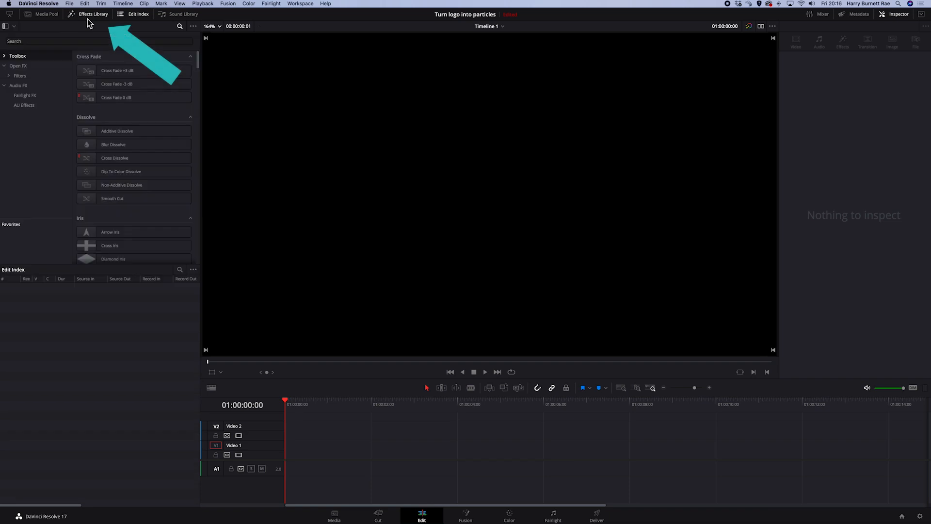
left_click(89, 41)
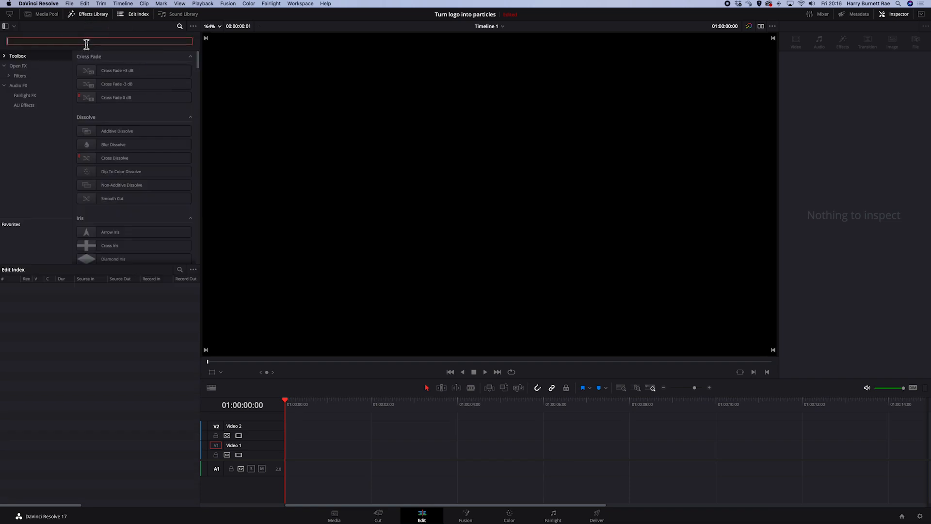
type("fusion")
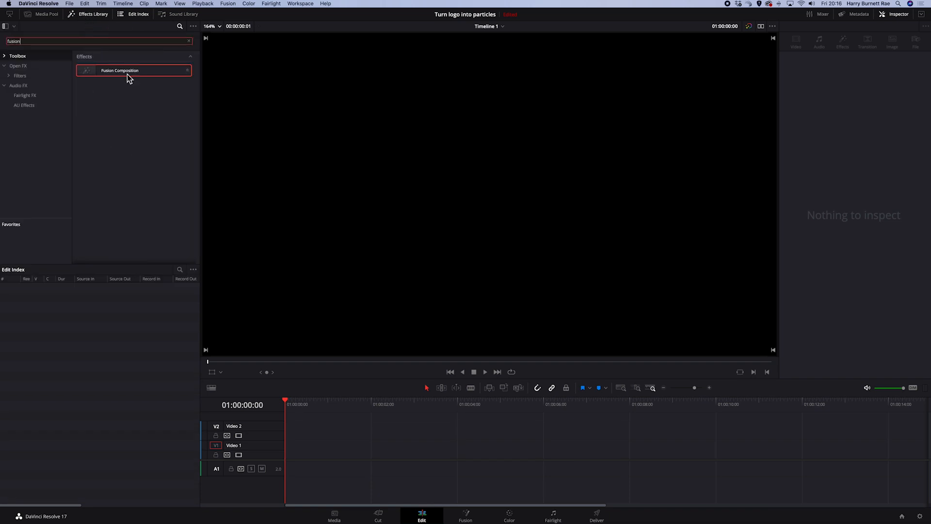
left_click_drag(118, 70, 303, 449)
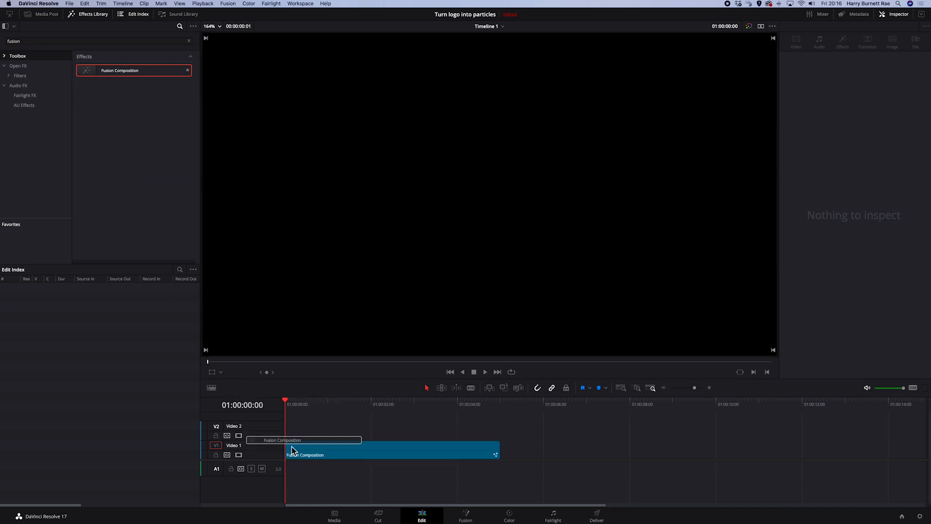
Trim the new composition clip to about five seconds long.
left_click(392, 450)
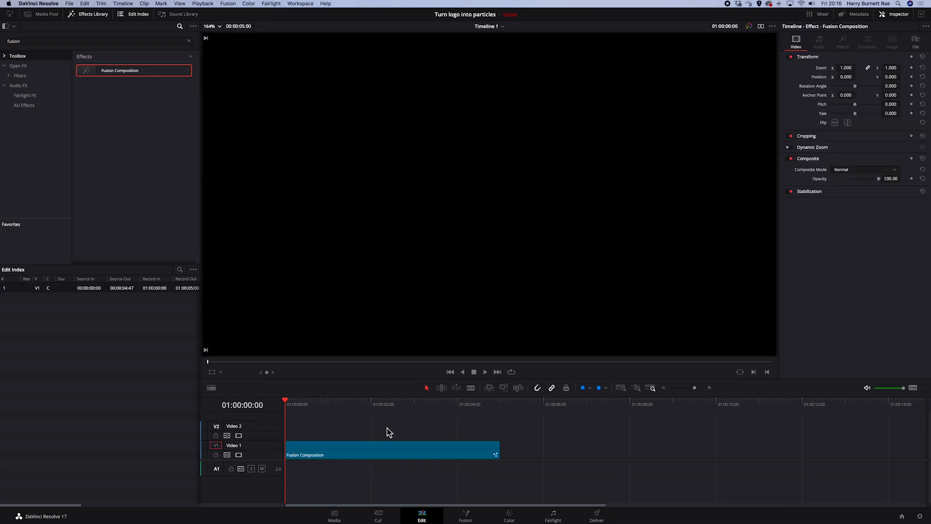
left_click(501, 416)
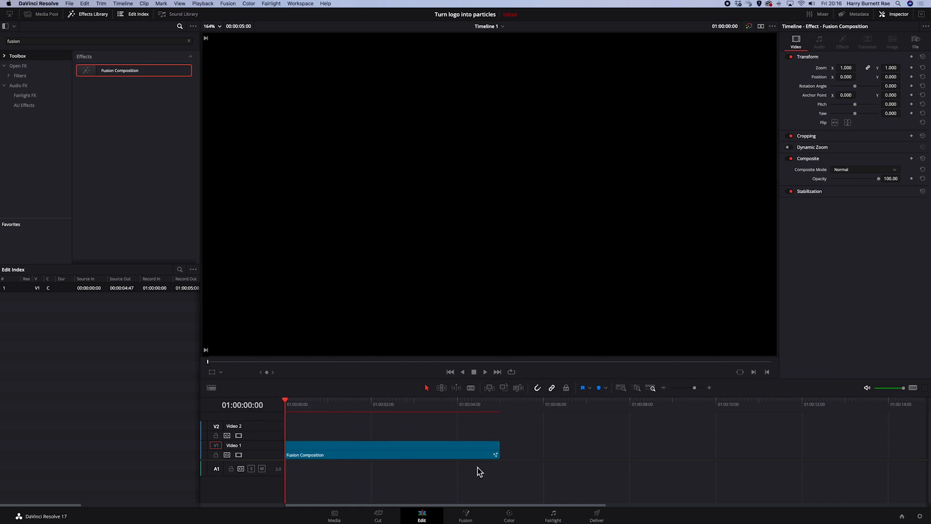
left_click_drag(496, 454, 568, 454)
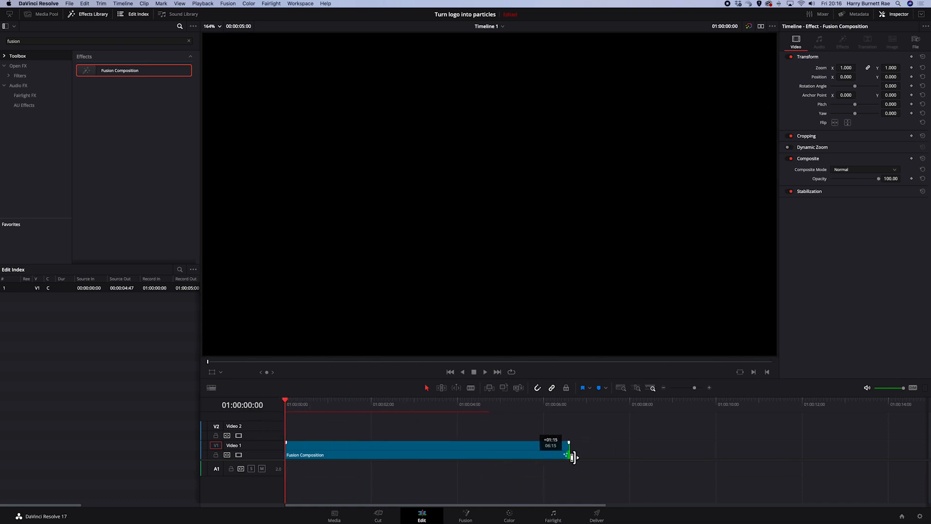
left_click_drag(568, 454, 496, 454)
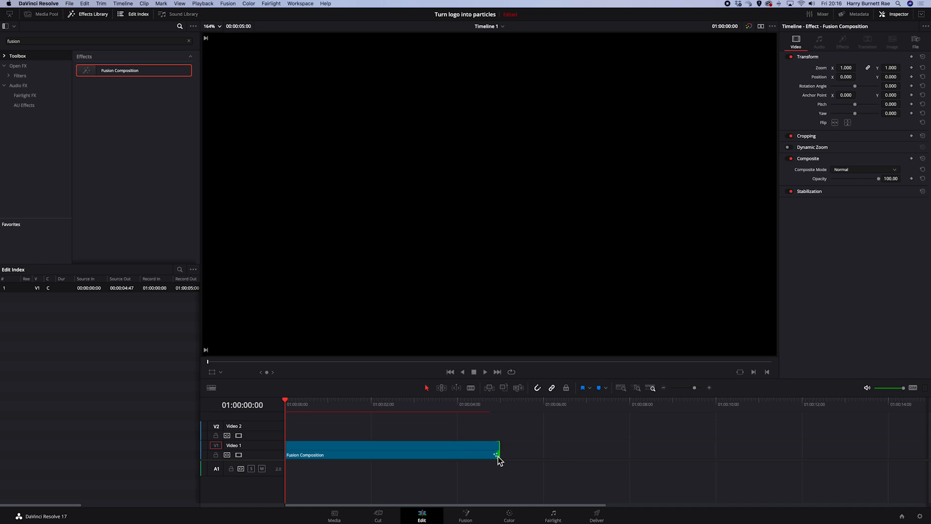
mouse_move(463, 460)
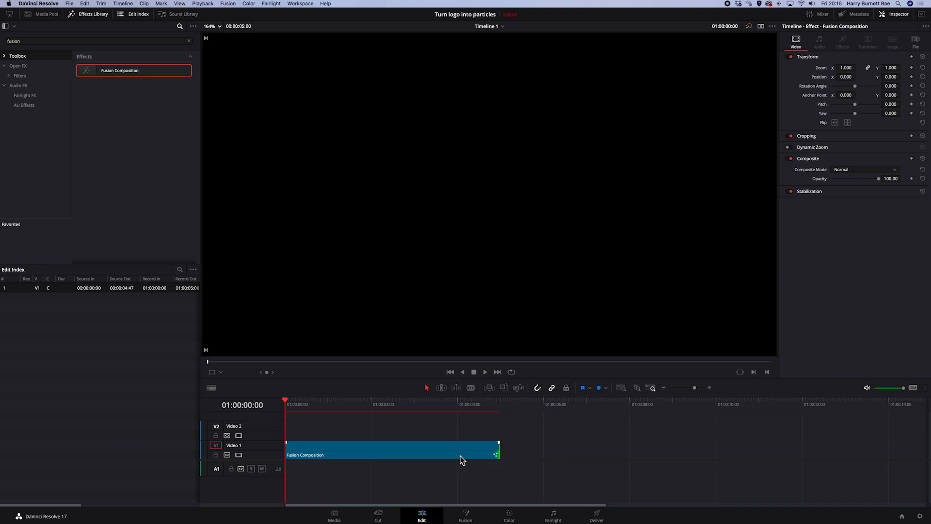
left_click(392, 448)
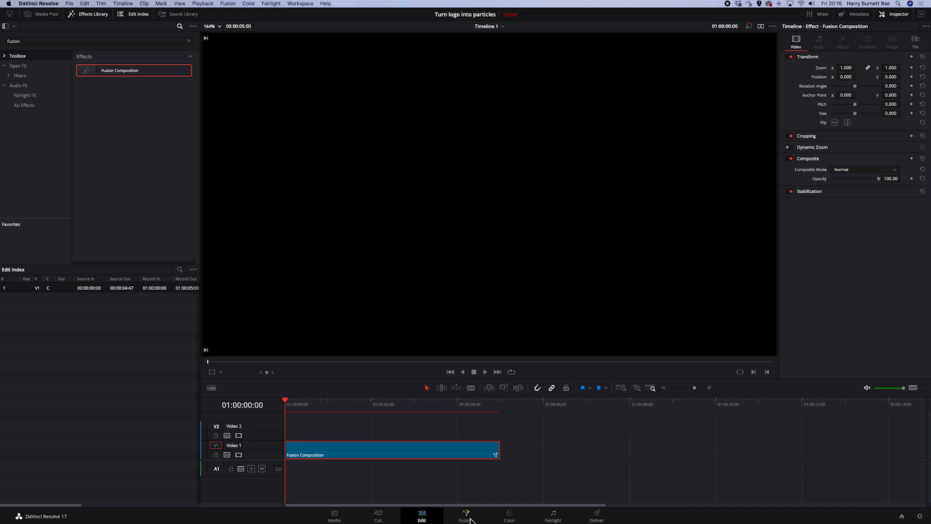
Move MediaOut1 to the right and bring the logo PNG from the Media Pool in as MediaIn1.
left_click(465, 515)
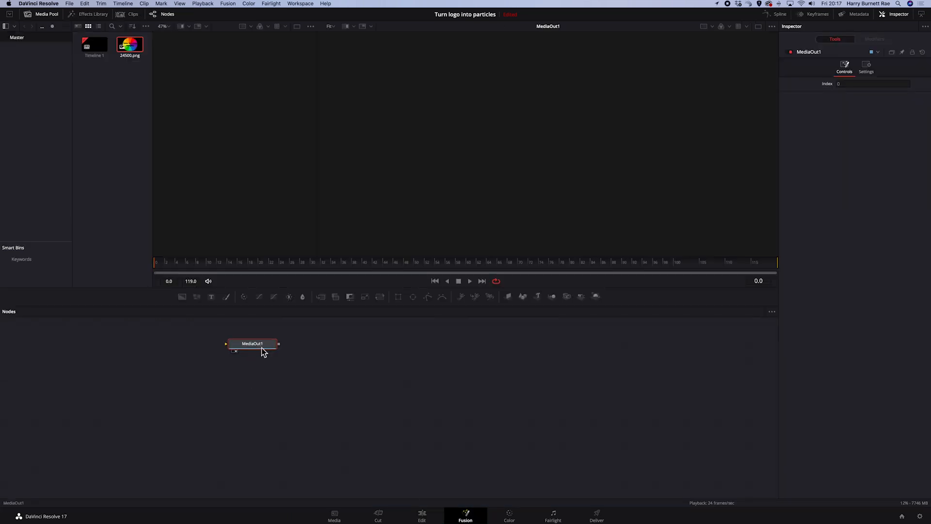
left_click_drag(253, 343, 551, 374)
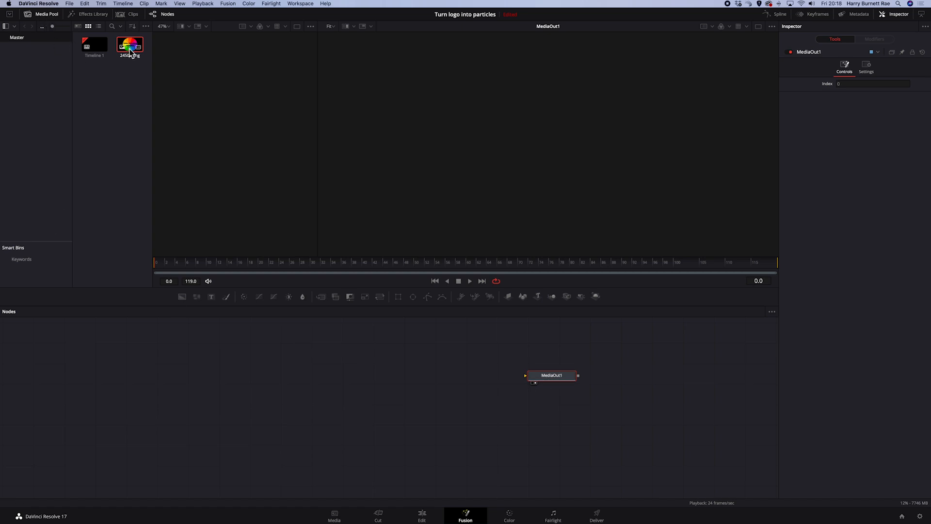
left_click_drag(129, 46, 142, 195)
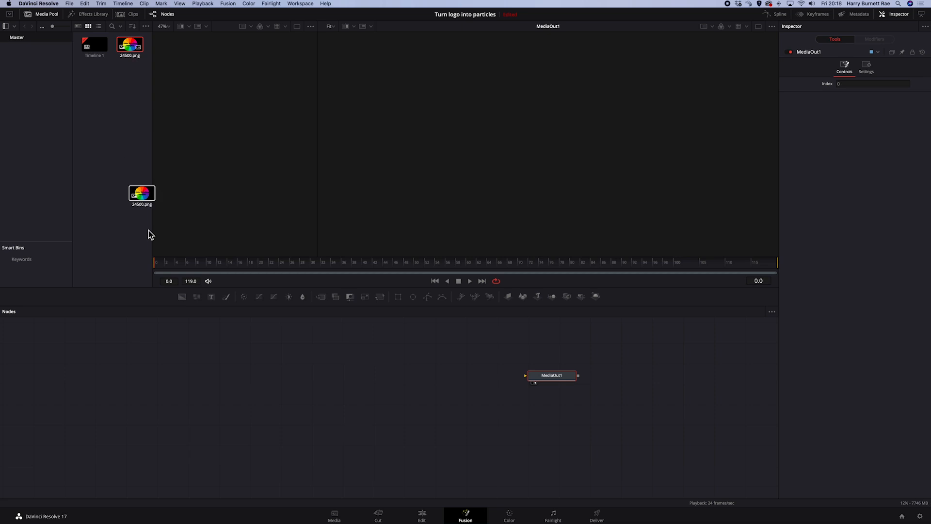
left_click_drag(142, 192, 153, 380)
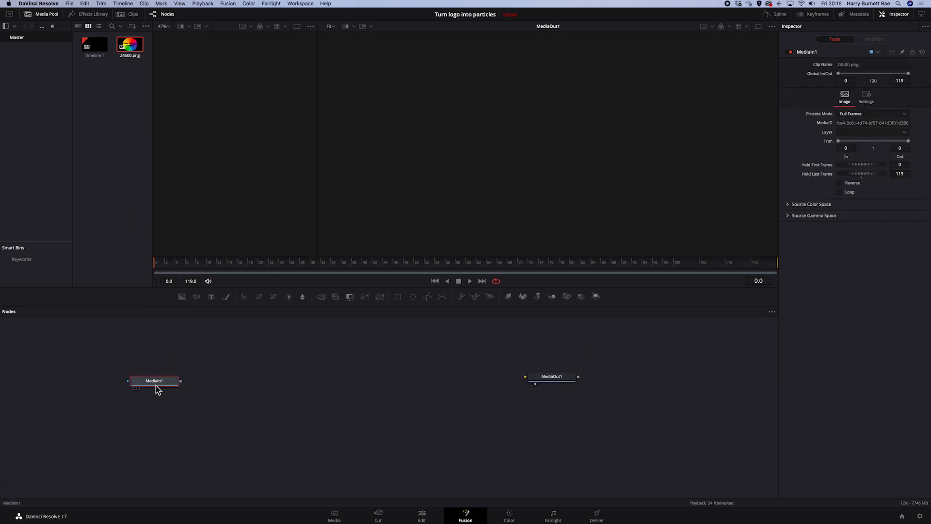
mouse_move(155, 380)
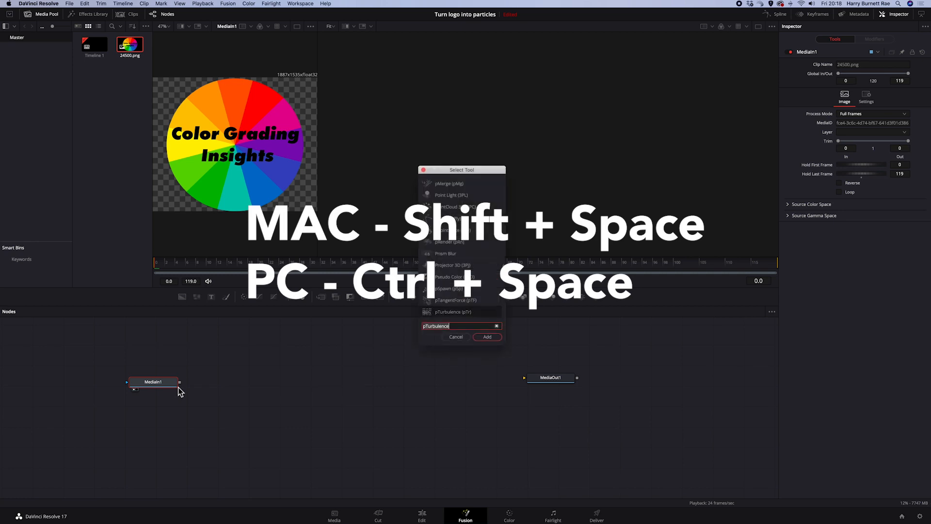
Add a pImageEmitter after the logo, wire pRender1 into MediaOut1 and view the output in viewer 2.
type("im")
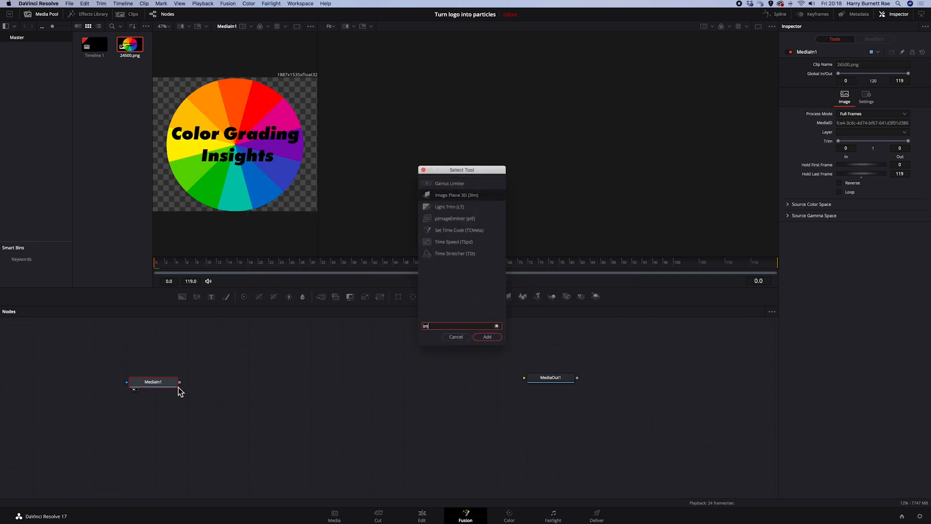
mouse_move(455, 219)
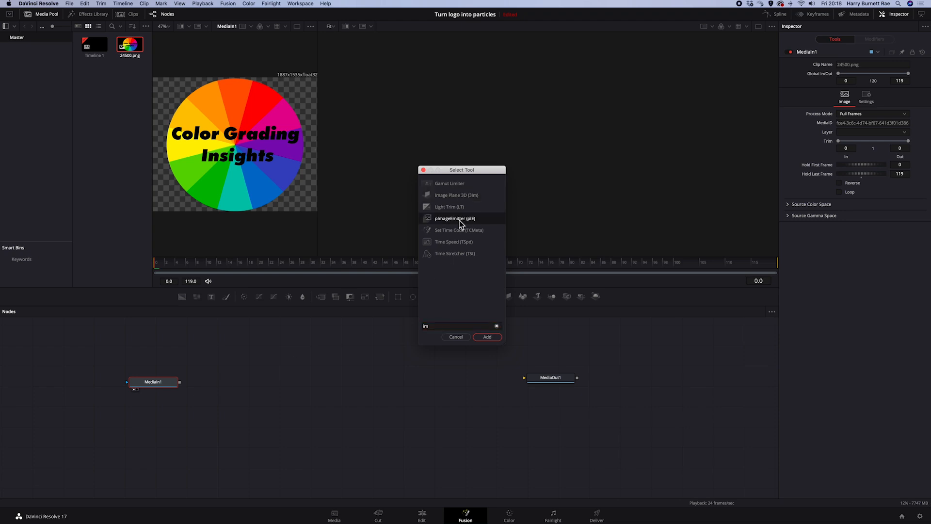
left_click(486, 337)
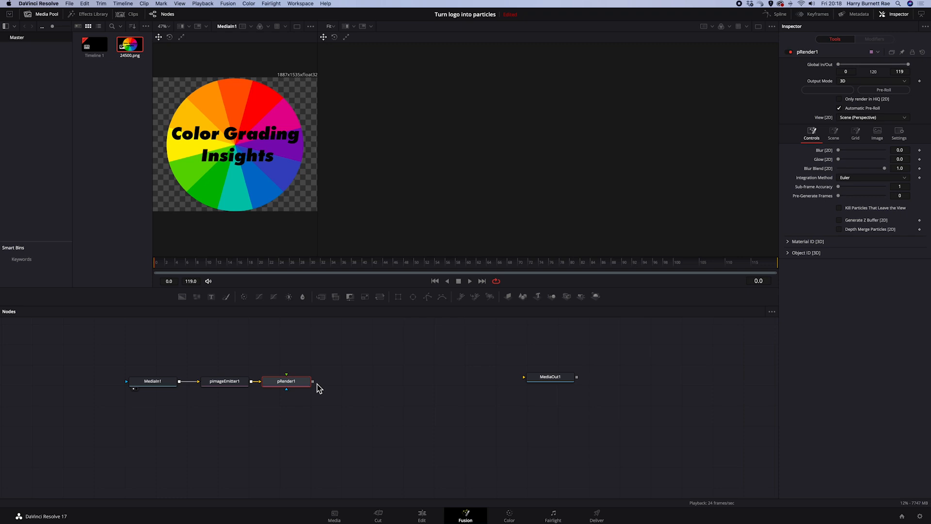
left_click_drag(312, 381, 546, 377)
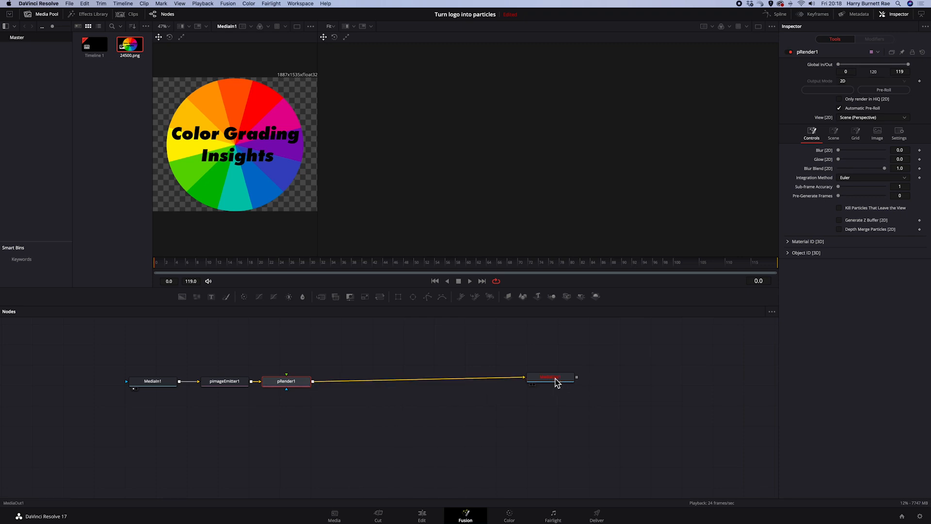
key("2")
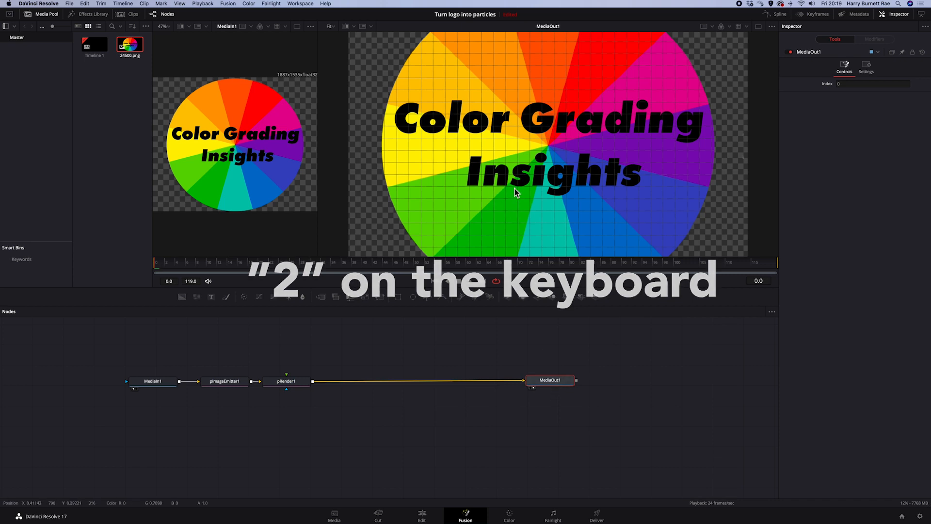
key("2")
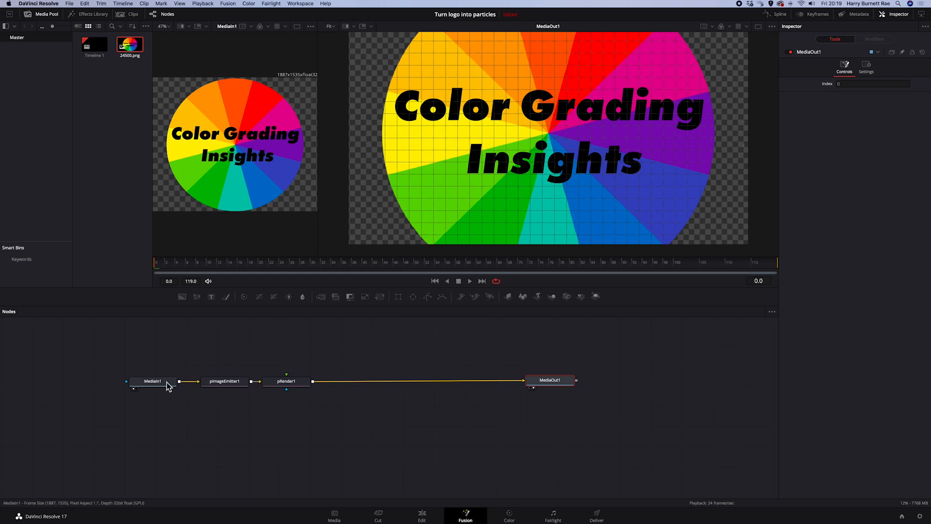
Insert a Transform after MediaIn1 and shrink the logo to Size 0.3.
left_click(81, 381)
type("tr")
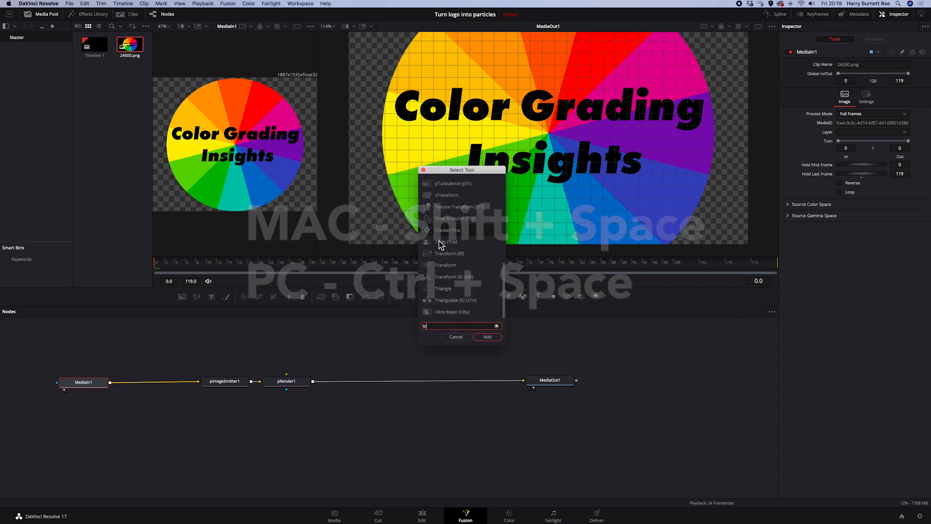
left_click(487, 337)
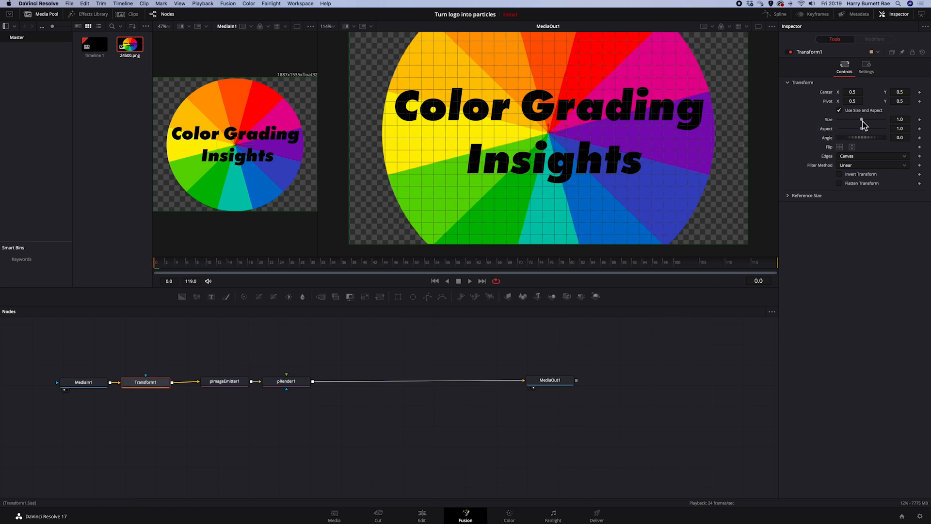
left_click_drag(862, 119, 847, 120)
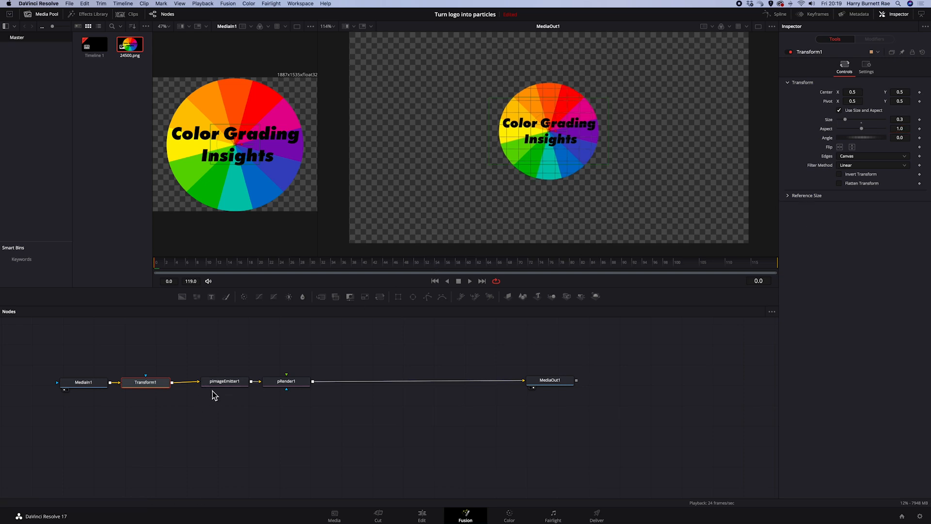
Set pImageEmitter's particle Style to Blob and reveal its Size Controls.
left_click(224, 381)
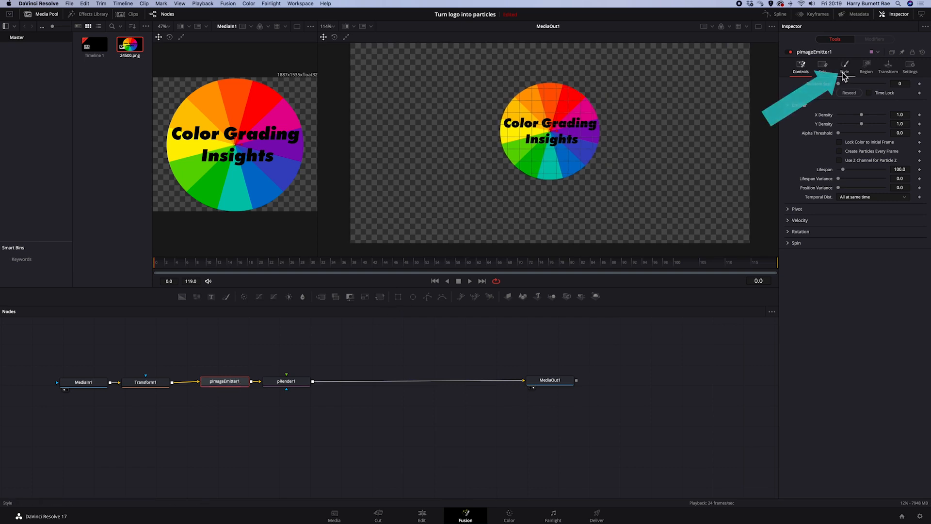
left_click(844, 67)
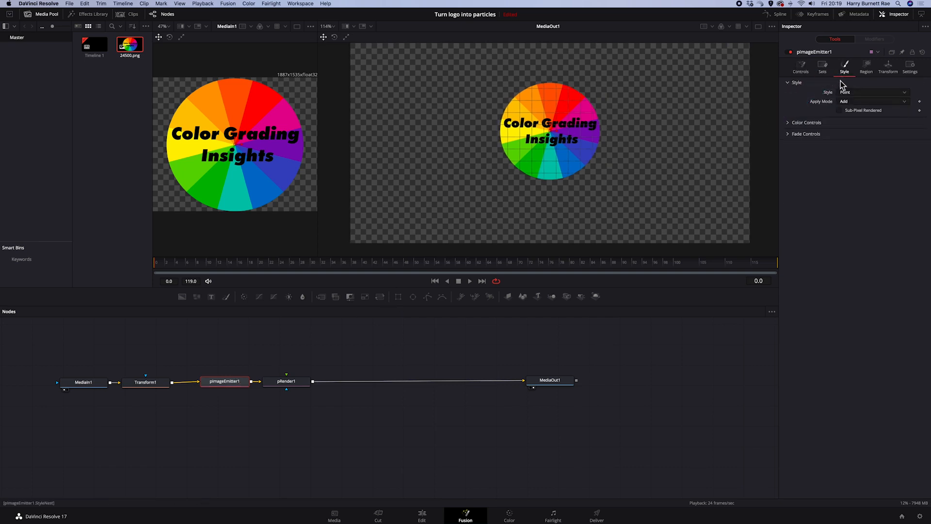
left_click(871, 92)
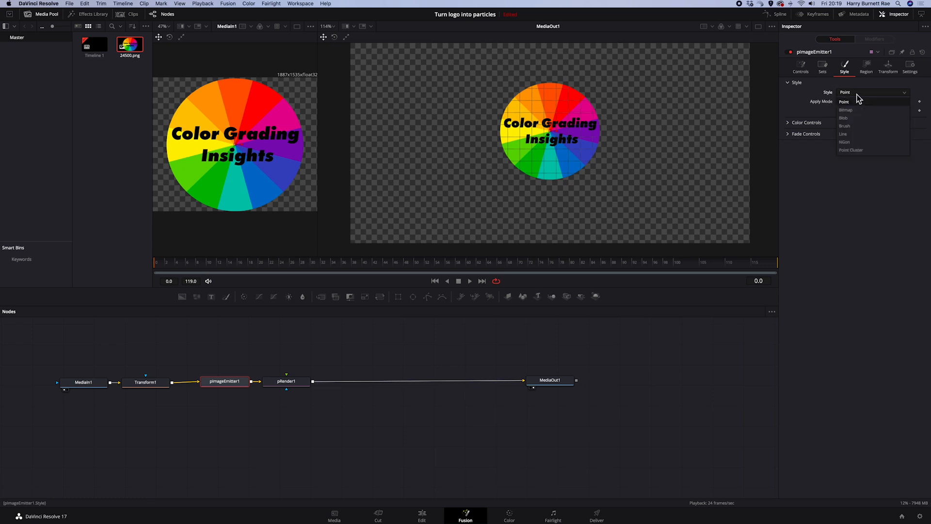
left_click(843, 117)
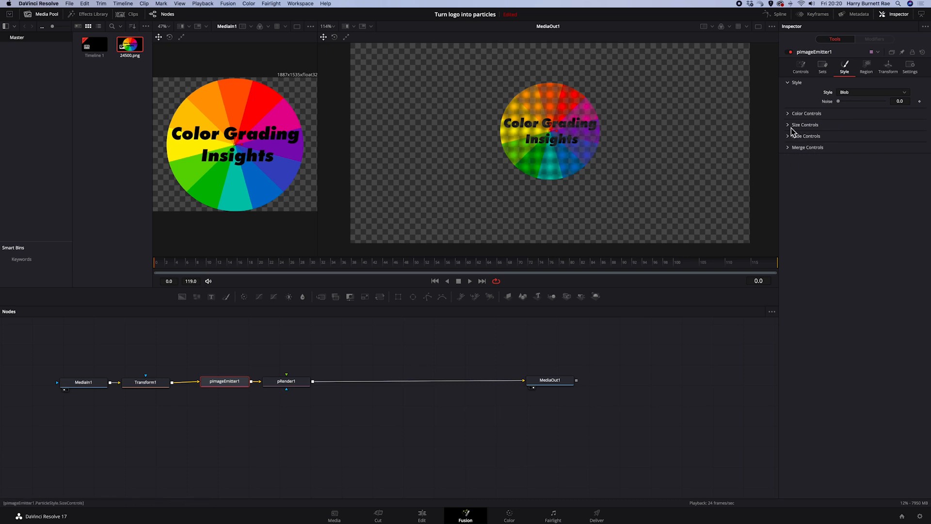
left_click(806, 126)
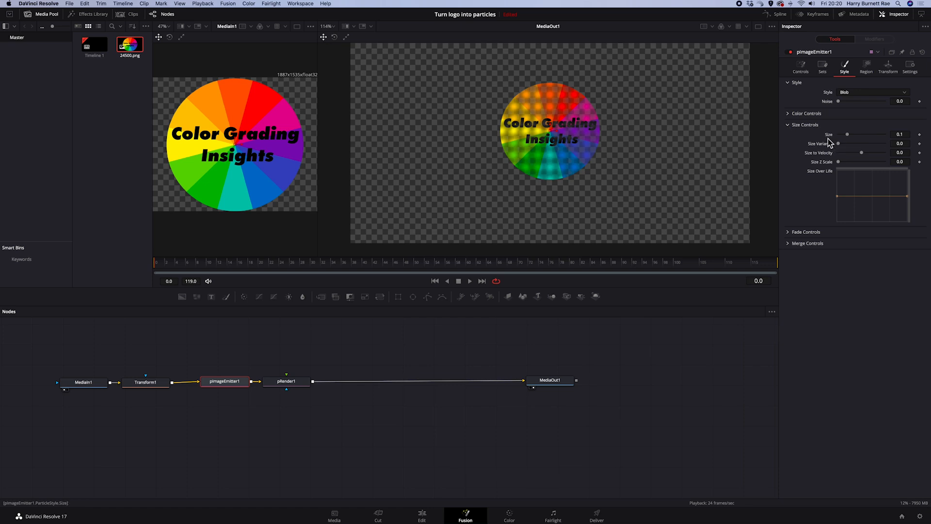
Adjust the blob particle size through several values to settle at about 0.189.
left_click_drag(848, 134, 850, 135)
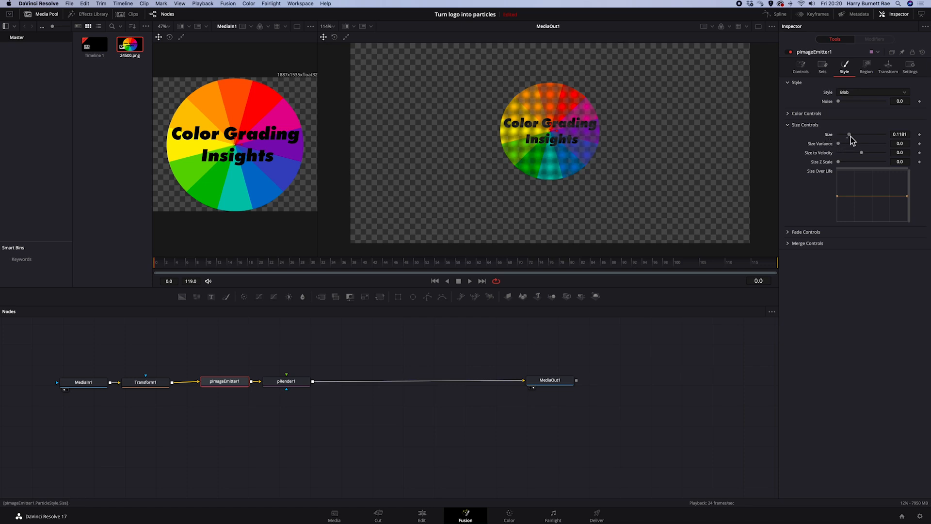
left_click_drag(850, 134, 861, 133)
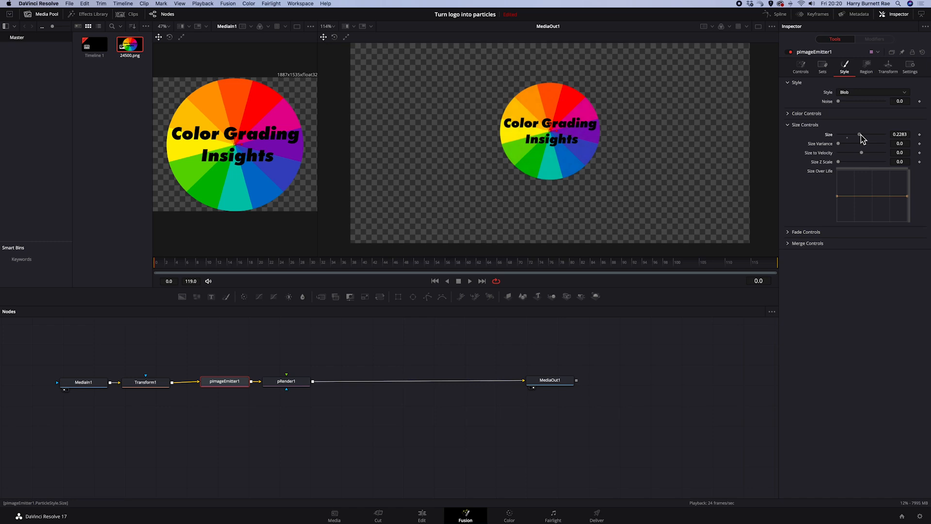
left_click_drag(860, 135, 884, 135)
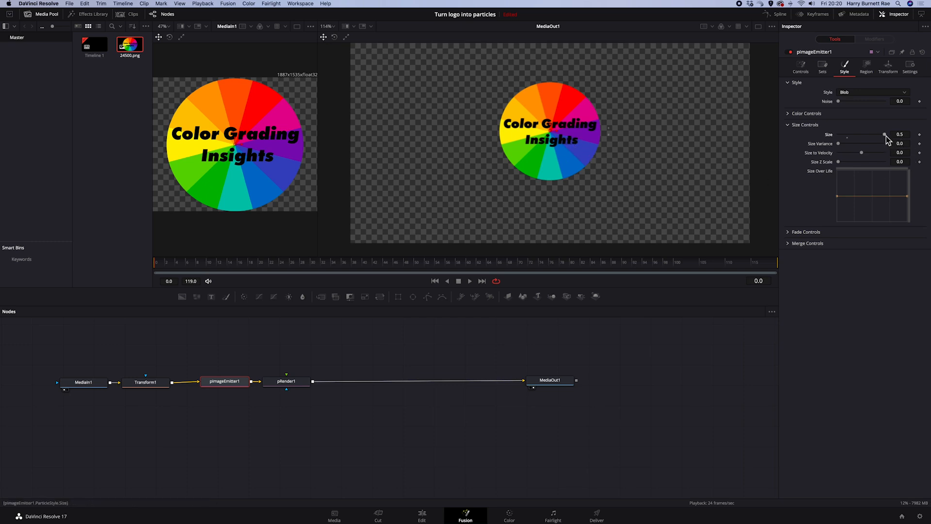
left_click_drag(884, 135, 868, 135)
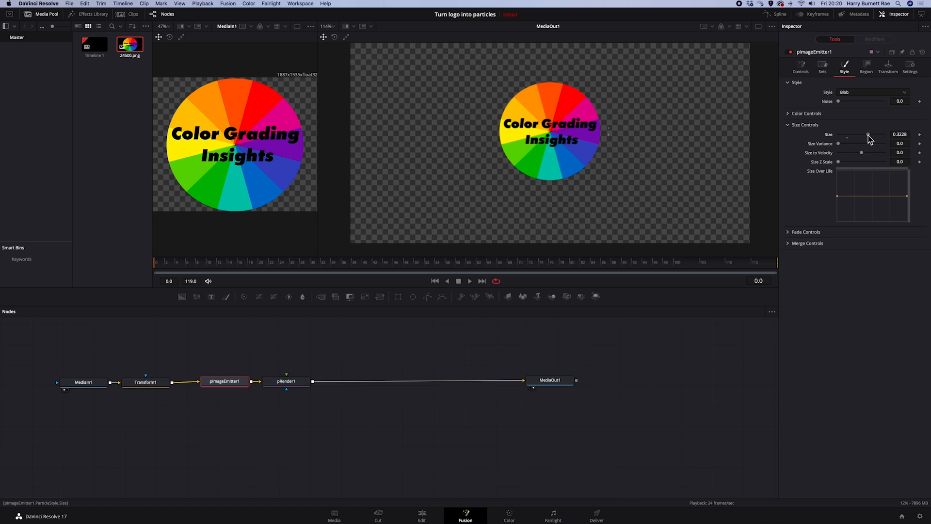
left_click_drag(868, 136, 856, 136)
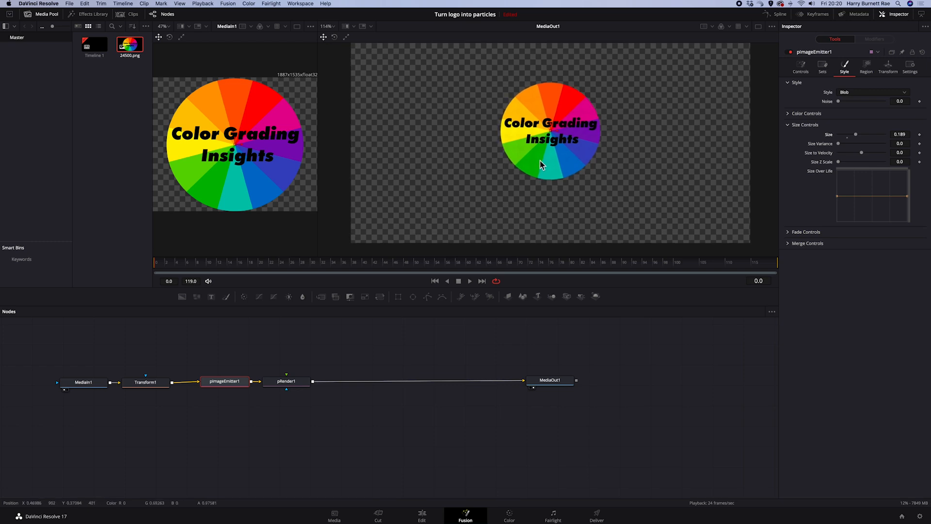
mouse_move(640, 199)
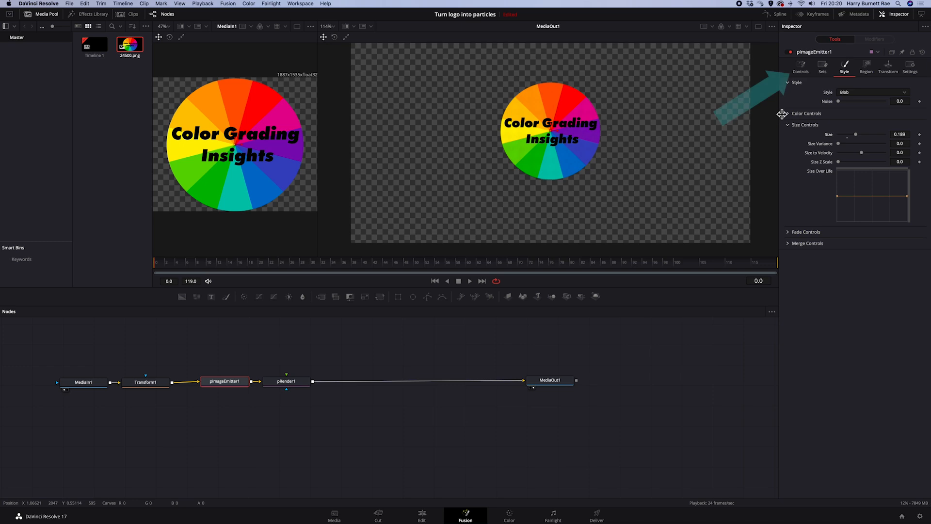
Set the particle Lifespan to 119 frames and return the playhead to the first frame.
left_click(801, 65)
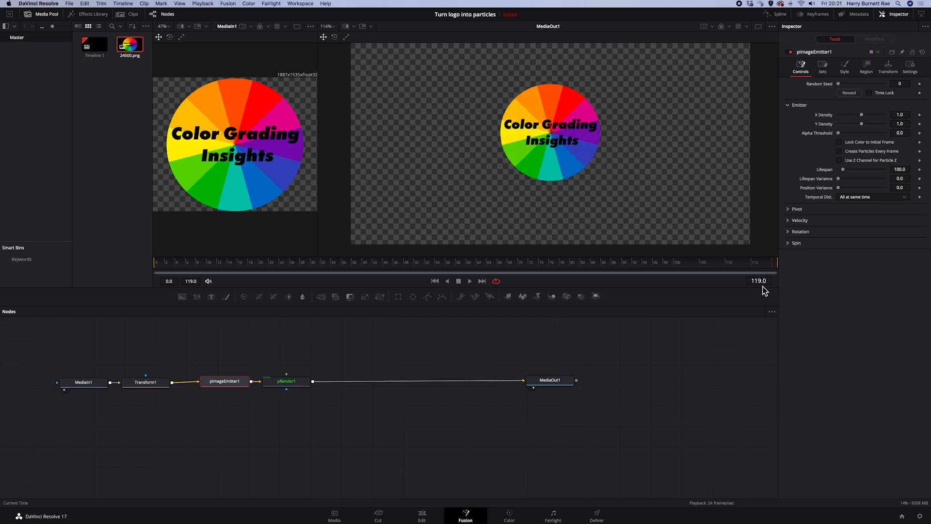
left_click(900, 169)
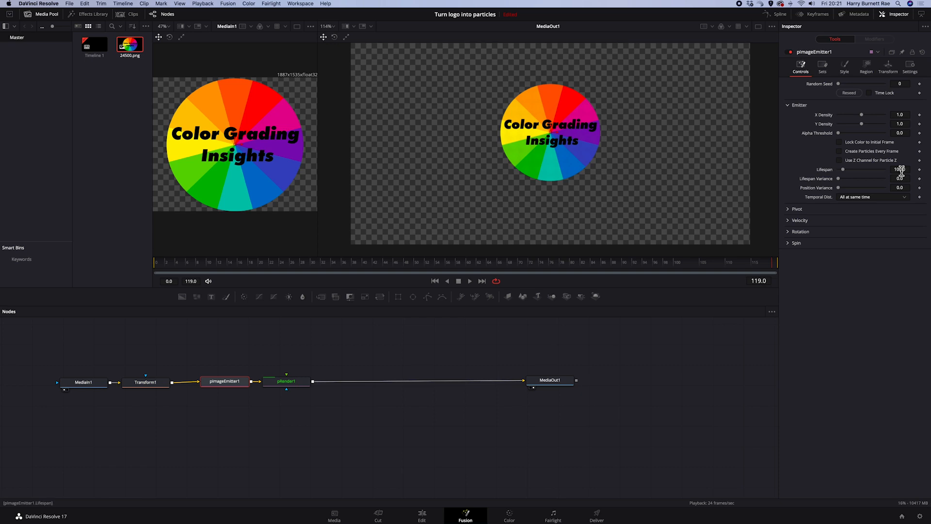
left_click(920, 169)
type("119")
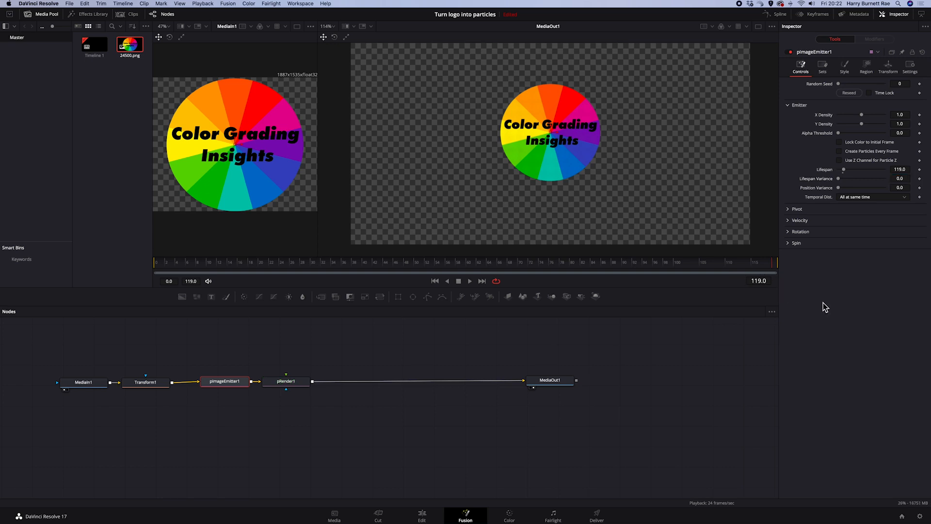
left_click(565, 261)
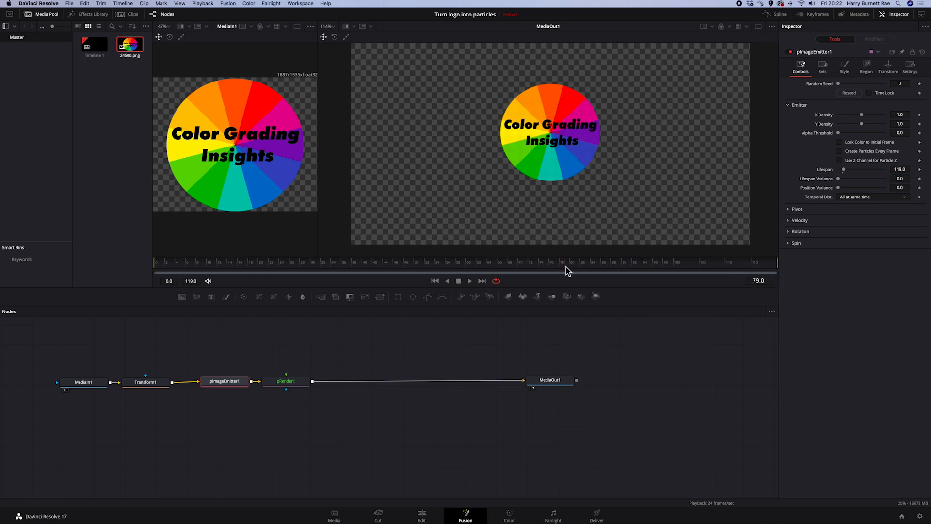
left_click(232, 261)
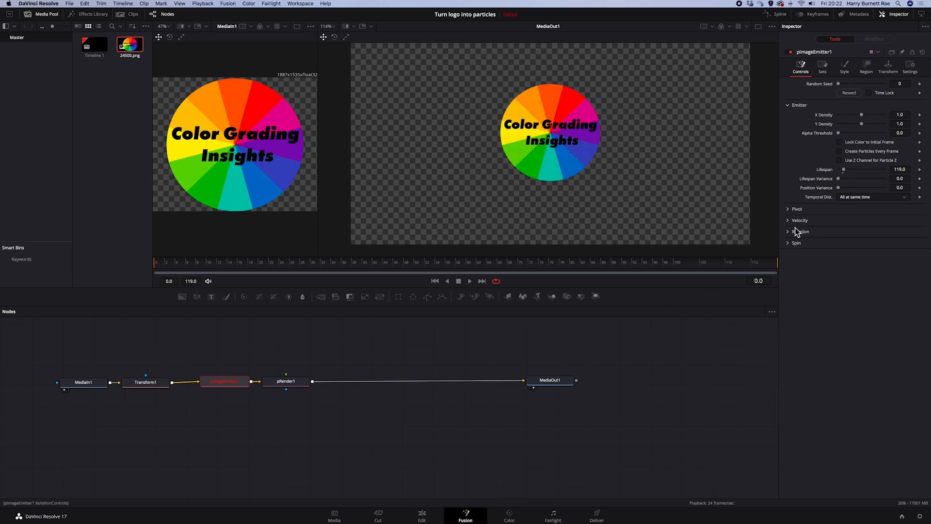
Give the particles velocity 0.071 with variance 0.047 and turn the Z emission angle to -90.
left_click(799, 220)
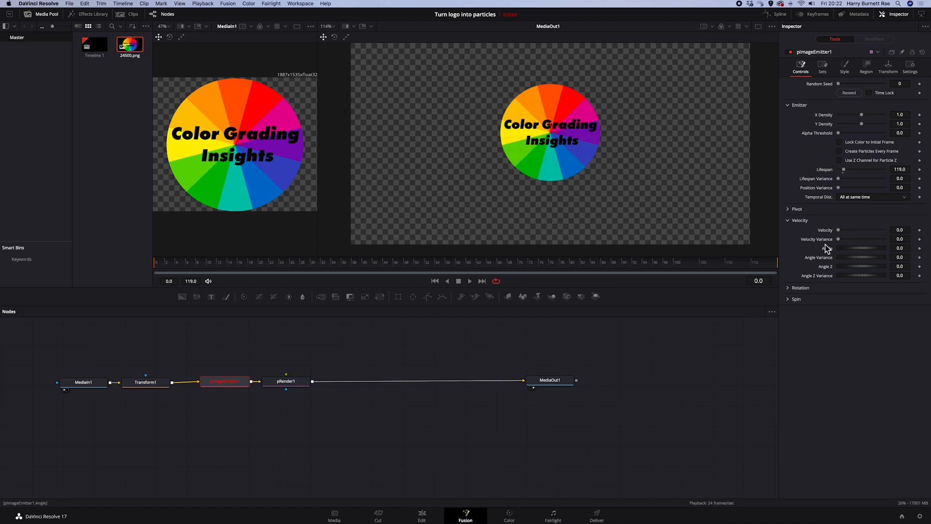
mouse_move(828, 275)
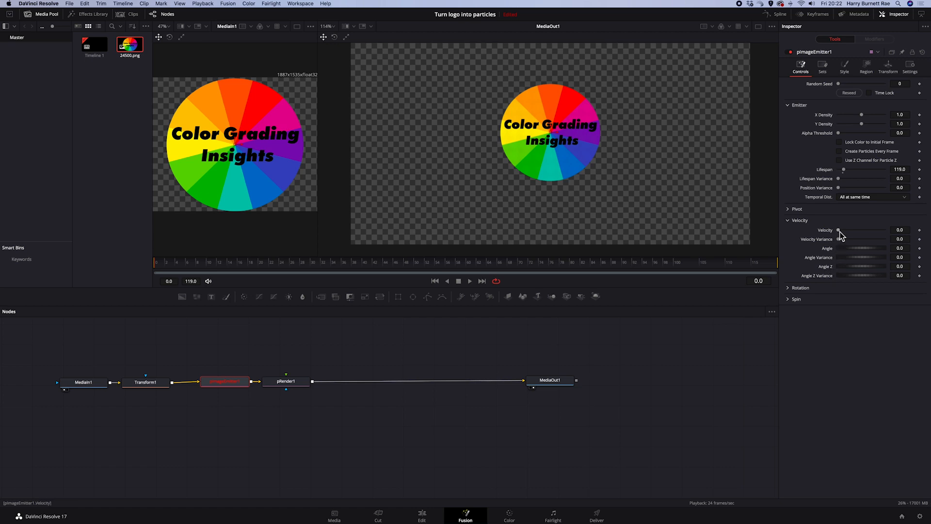
left_click_drag(838, 230, 842, 229)
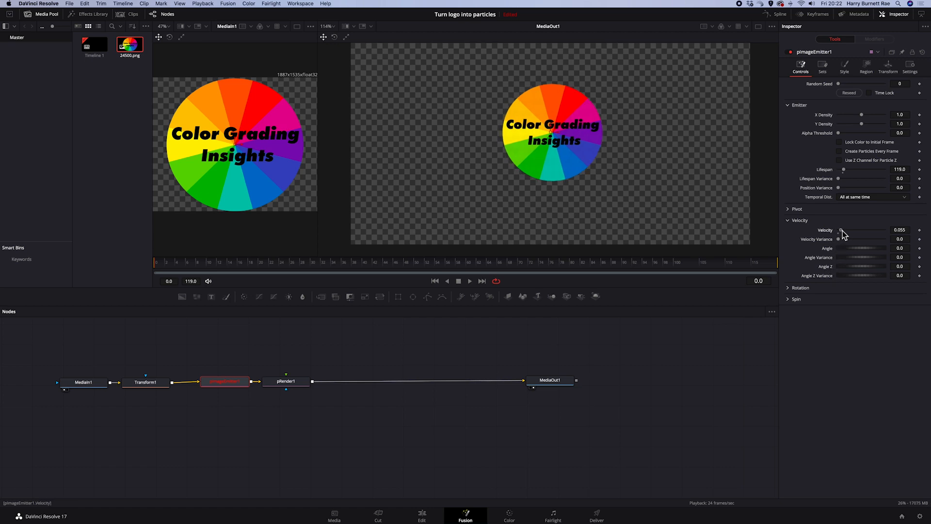
left_click_drag(838, 238, 852, 239)
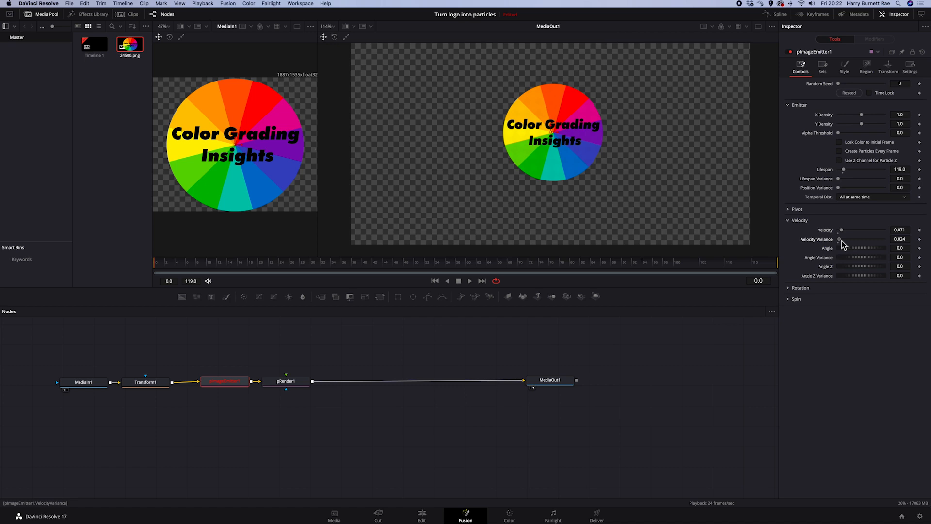
left_click_drag(837, 239, 842, 238)
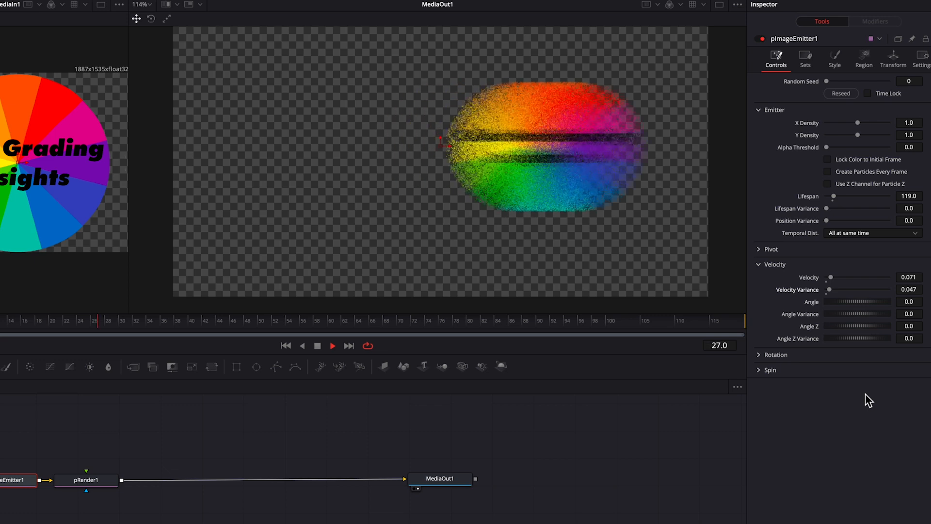
left_click(428, 319)
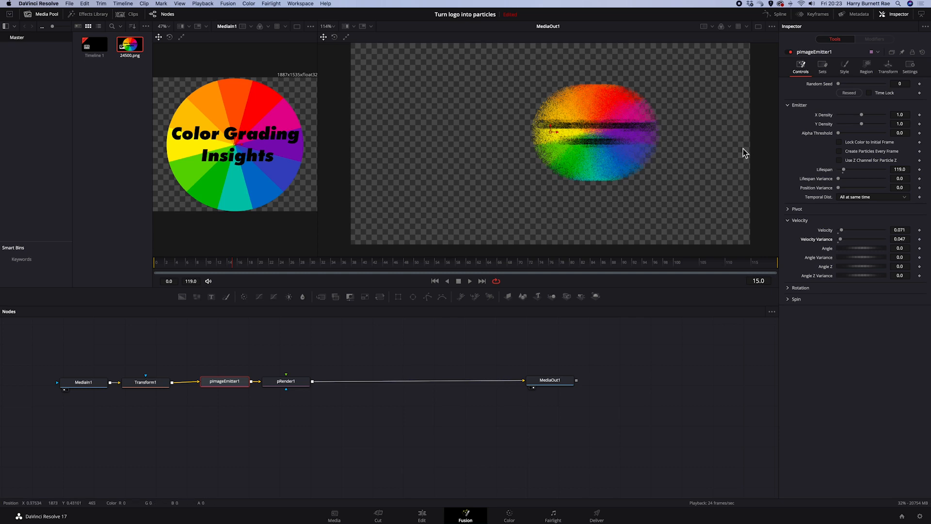
mouse_move(808, 244)
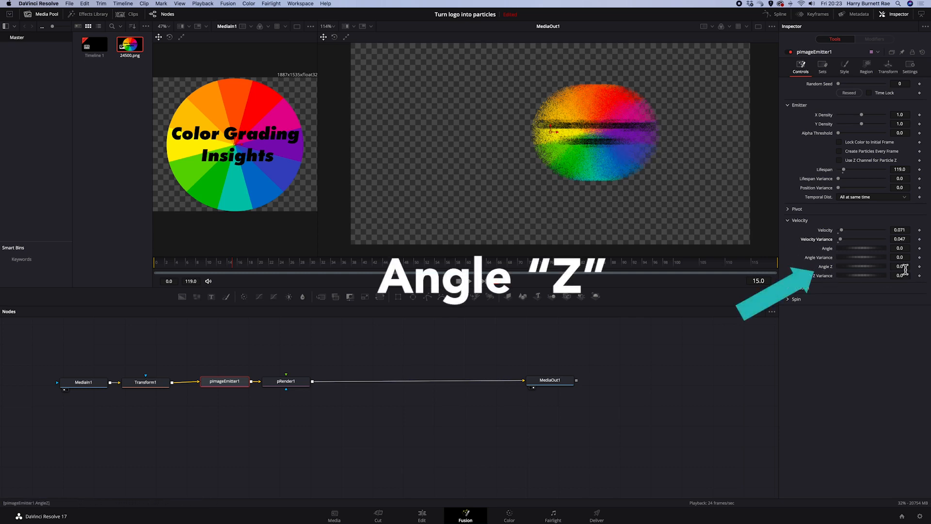
left_click(900, 267)
type("-90")
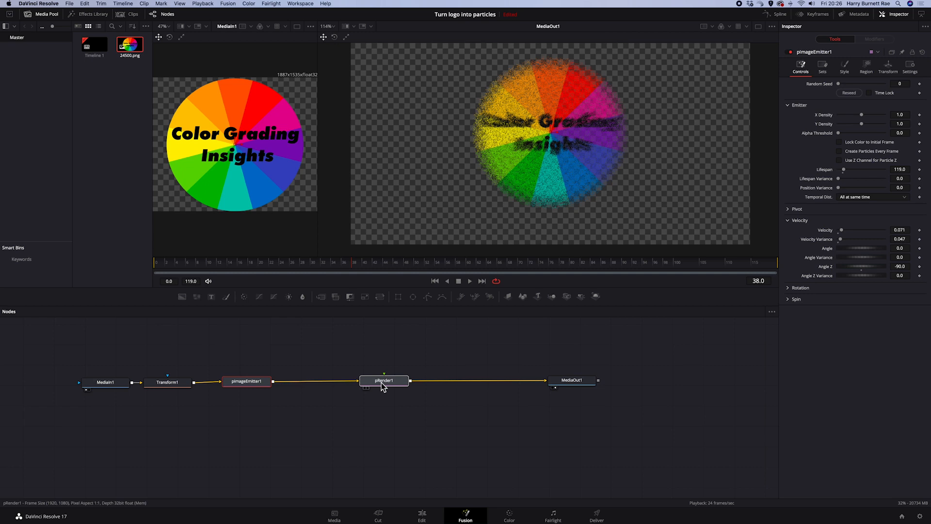
Insert a pTurbulence node into the particle chain after pImageEmitter1.
left_click(245, 380)
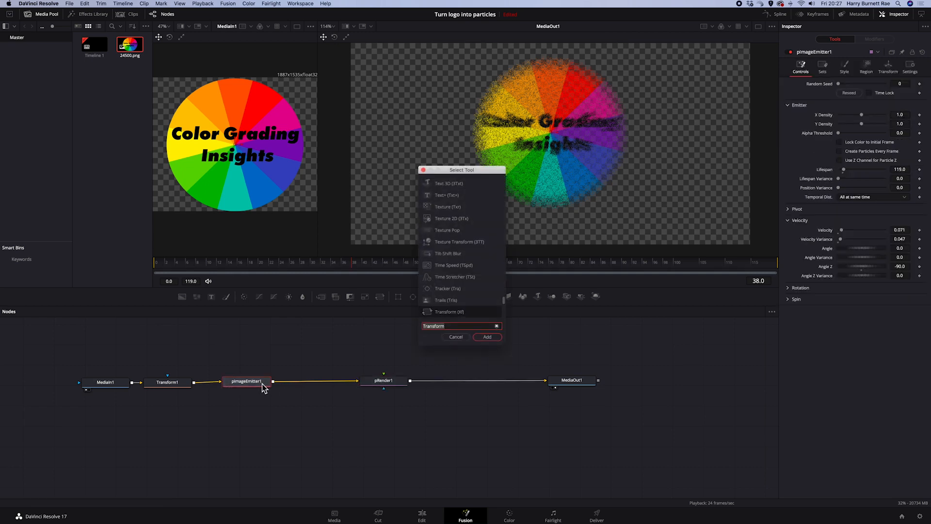
type("ptu")
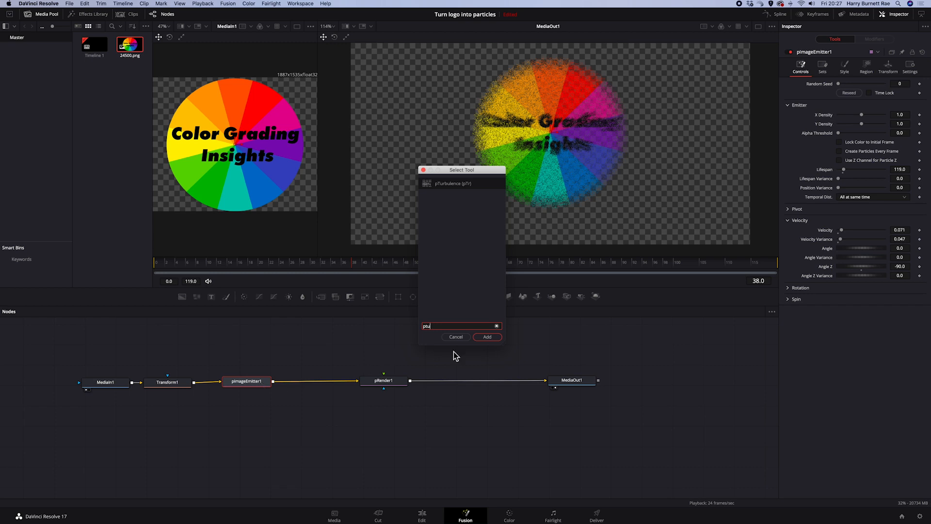
left_click(486, 336)
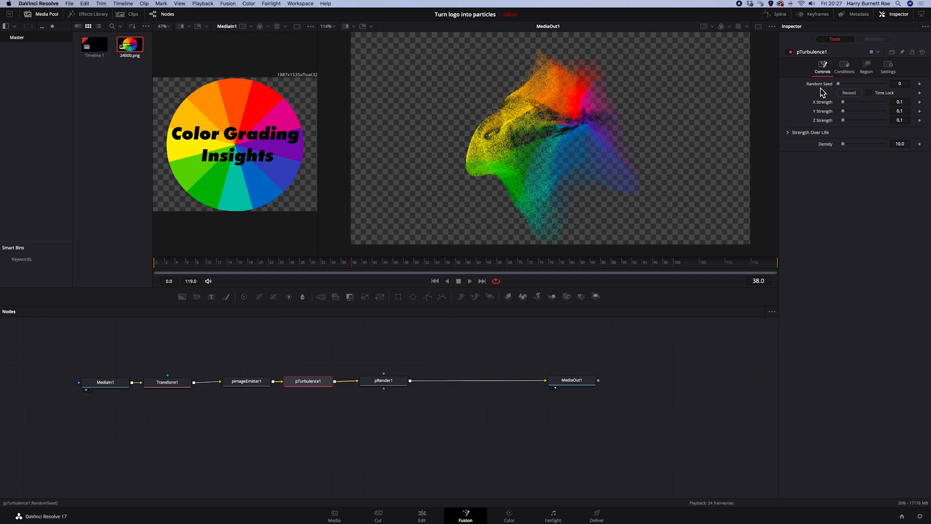
mouse_move(827, 94)
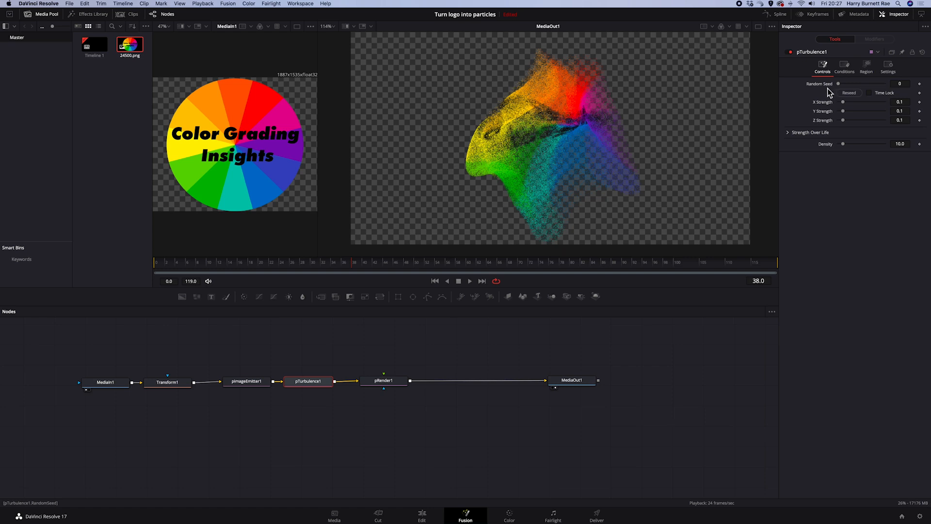
Set the turbulence Random Seed to 400 and X, Y and Z Strength to 0.5.
left_click(900, 83)
type("400")
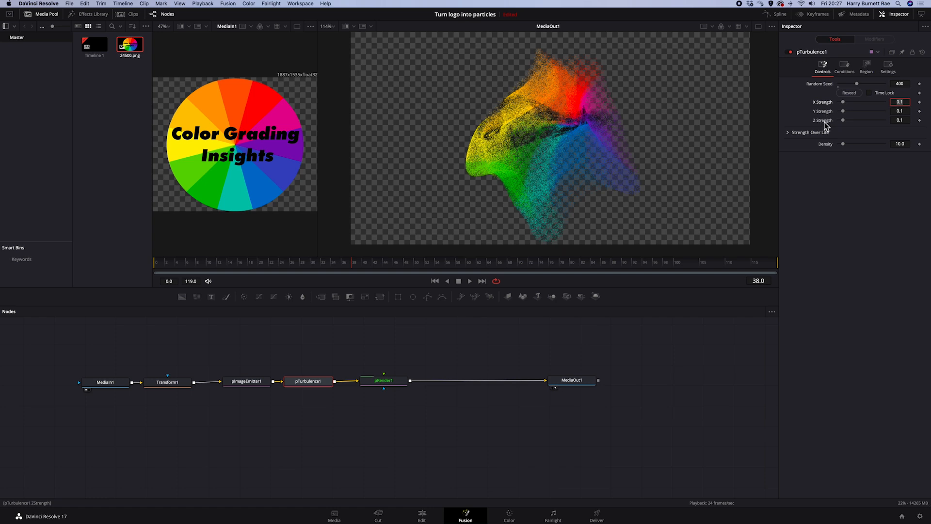
left_click(900, 102)
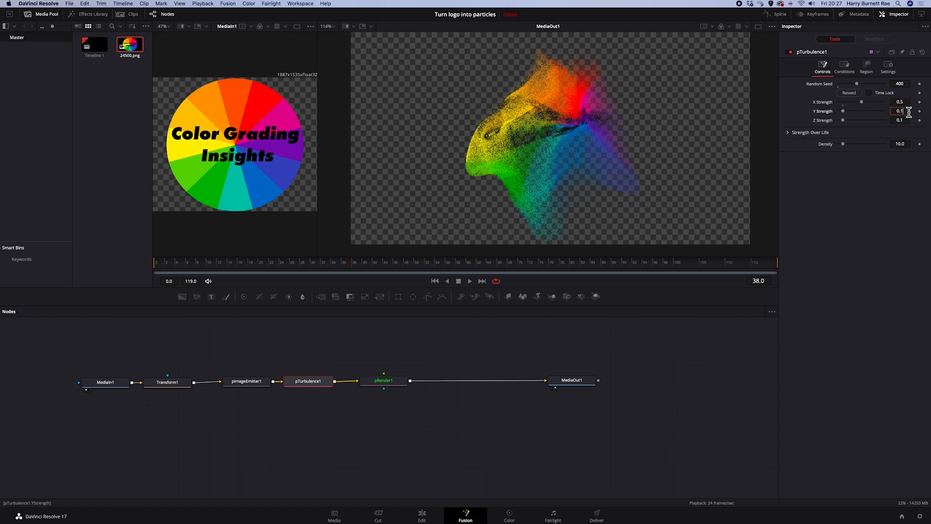
type("0.5")
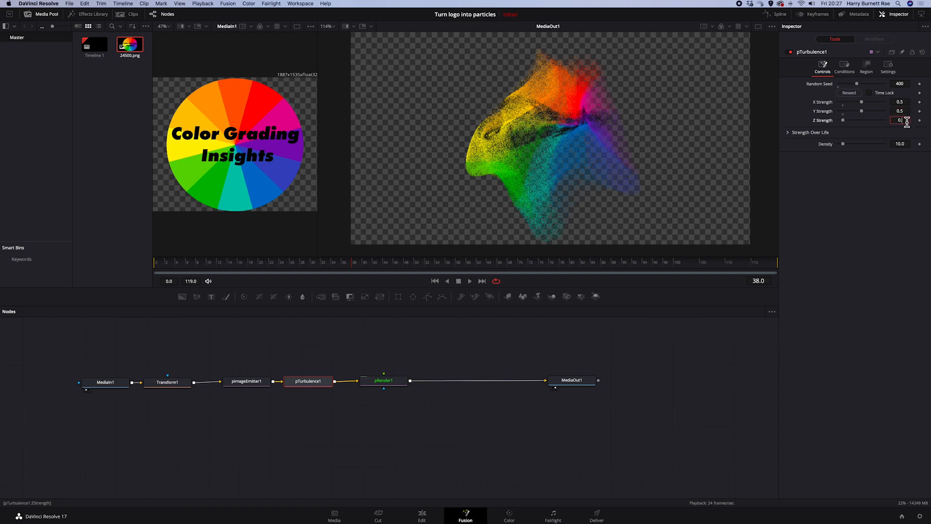
type("0.5")
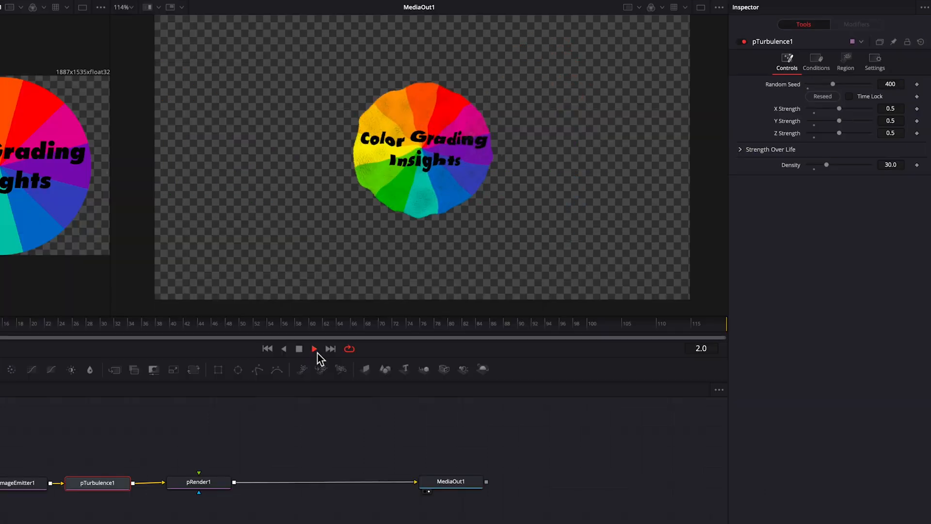
Preview the swirl, then set turbulence Density to 20.0 and Random Seed to 300.
left_click(313, 349)
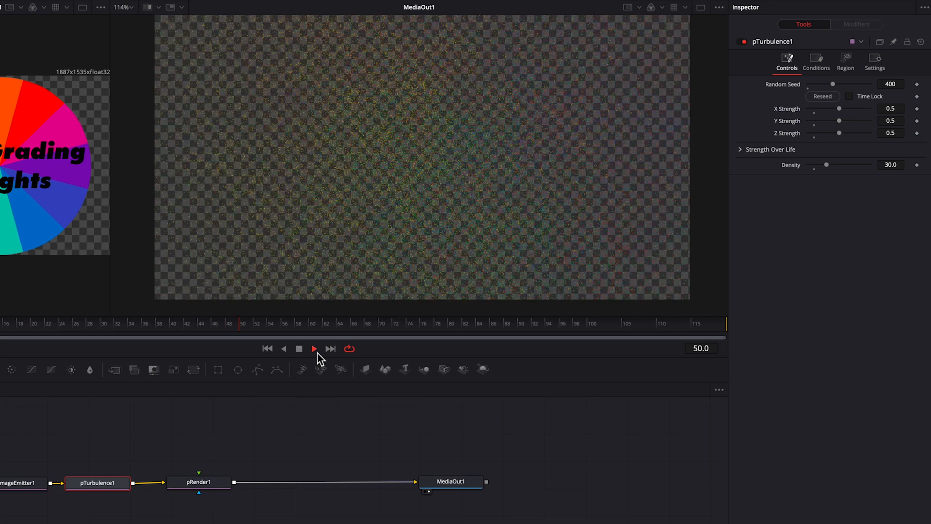
left_click(313, 348)
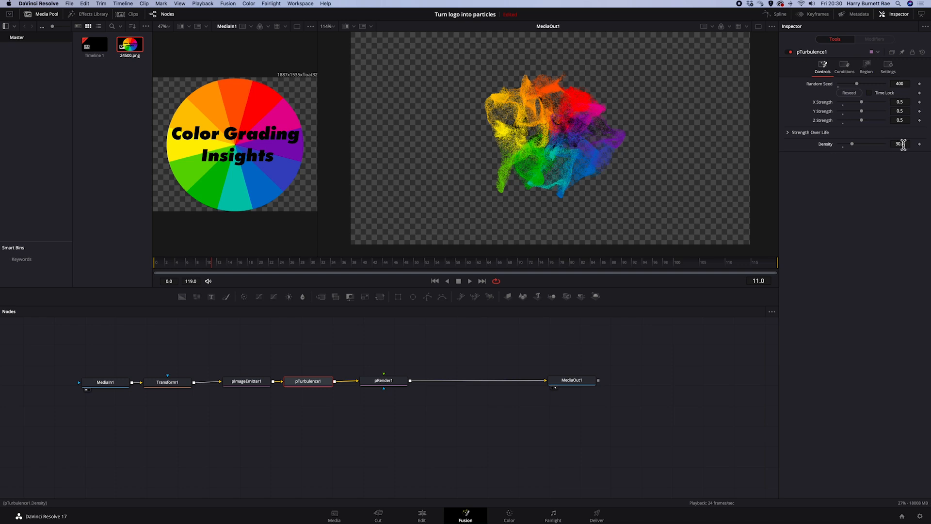
left_click(900, 143)
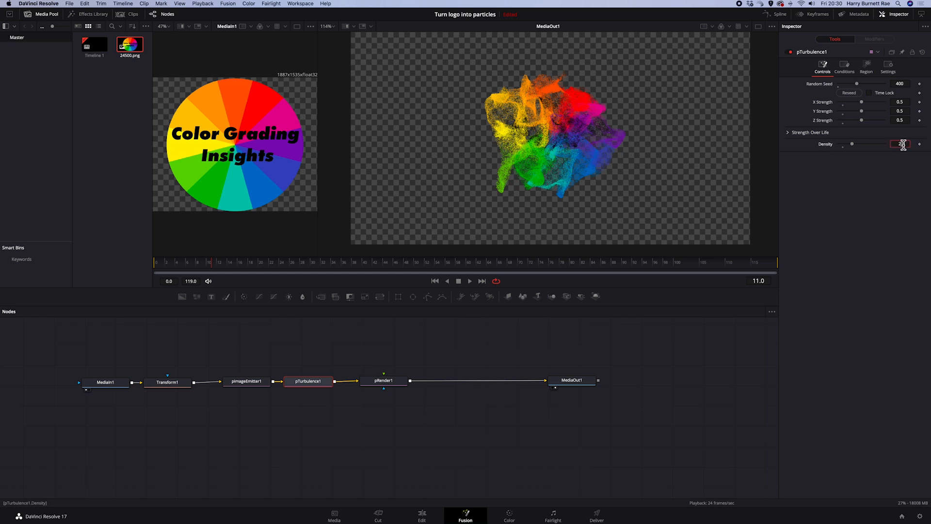
type("20.0")
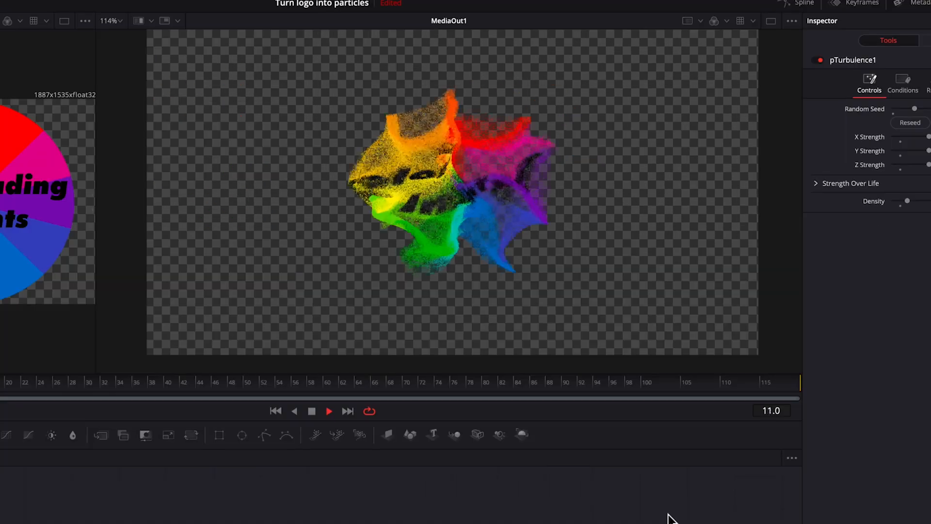
left_click(329, 410)
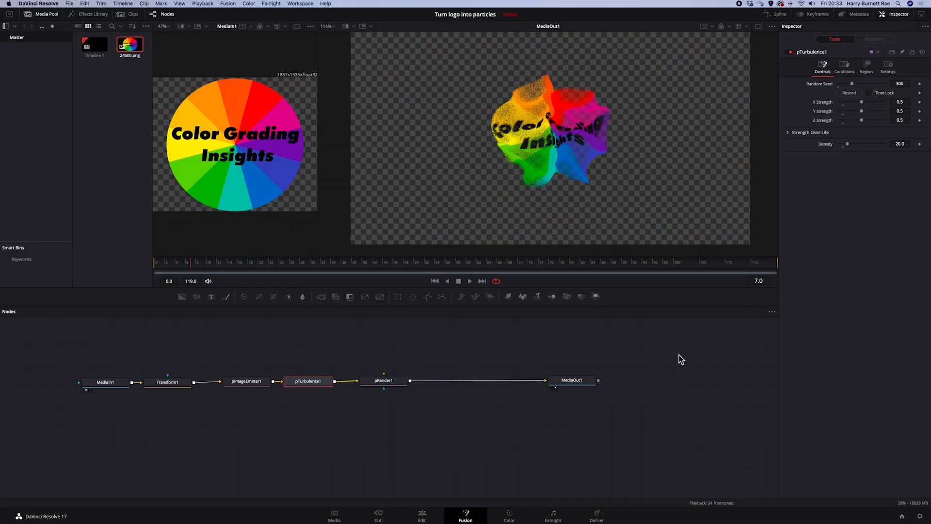
mouse_move(616, 282)
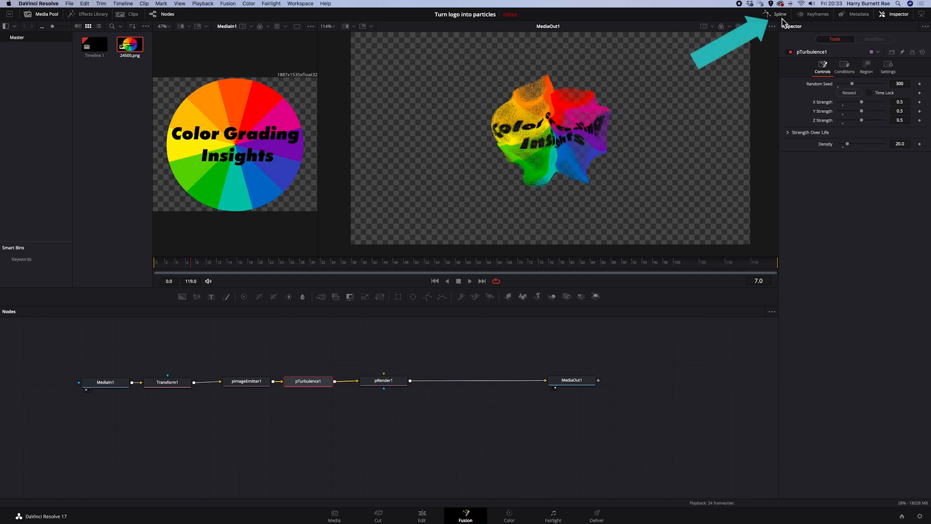
Smooth the over-life curve keyframes in the Spline editor, nudge a keyframe and preview the result.
left_click(779, 13)
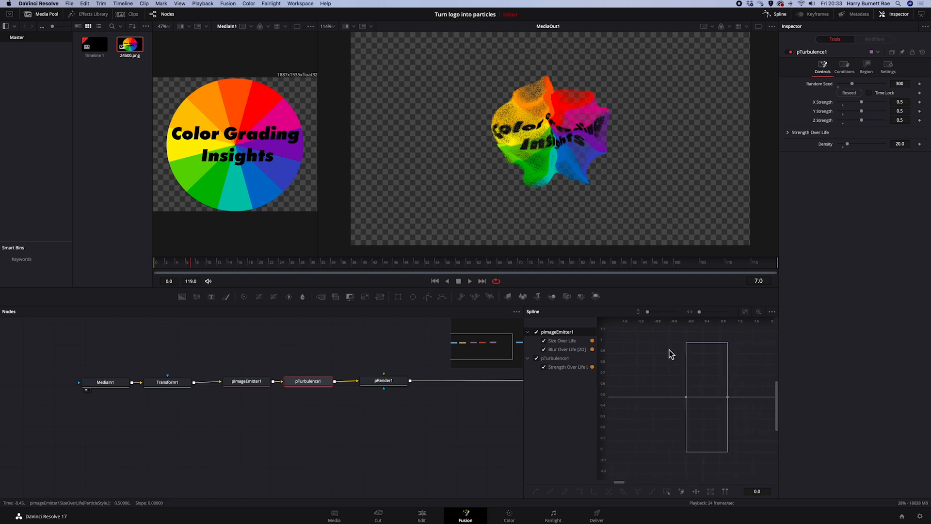
key("s")
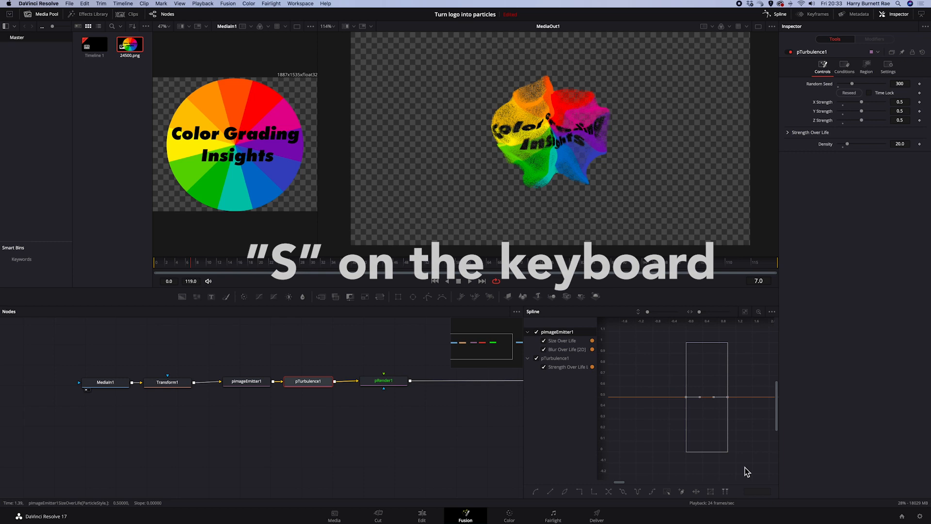
key("s")
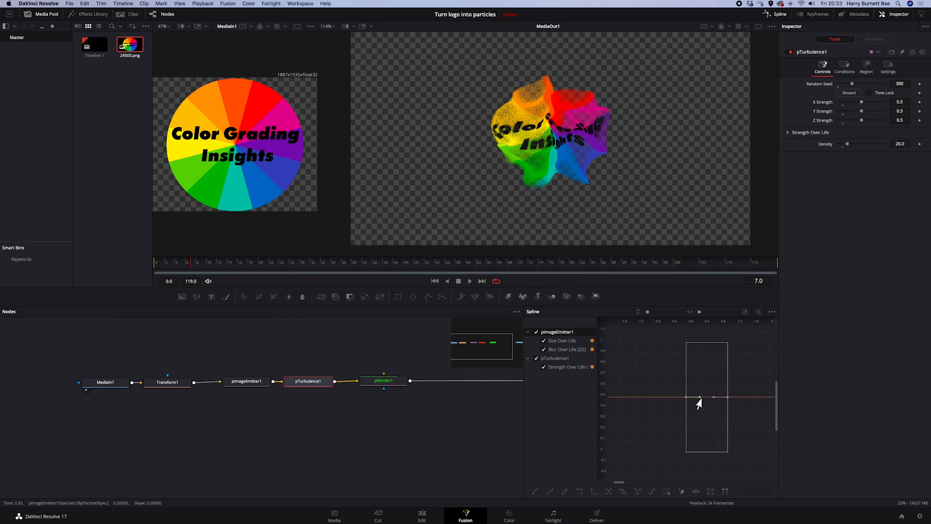
left_click_drag(699, 396, 713, 398)
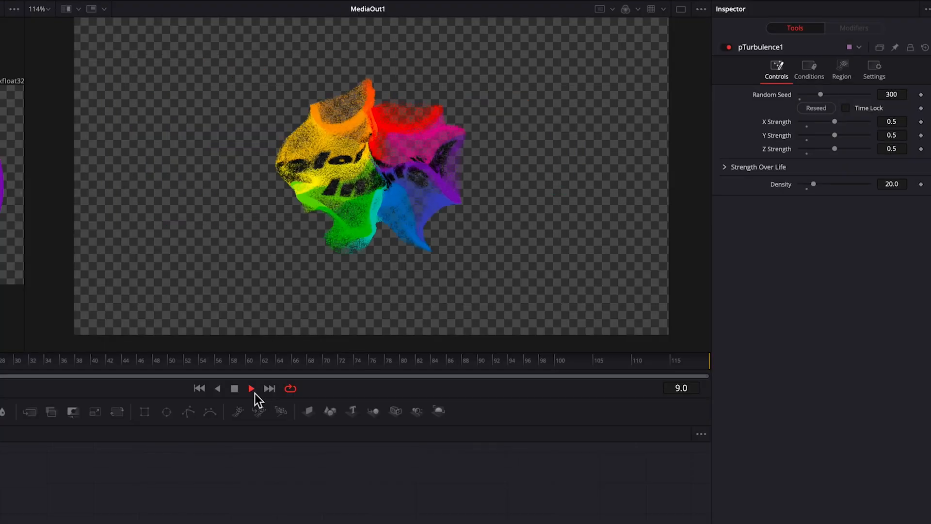
left_click(250, 388)
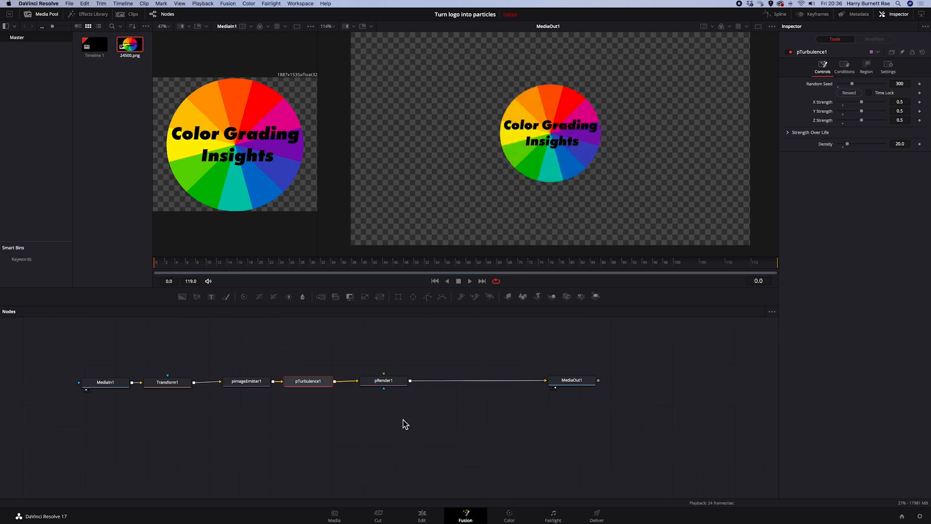
On the Edit page, zoom the still logo on V2 down to 0.440 to match the particle version.
left_click(422, 515)
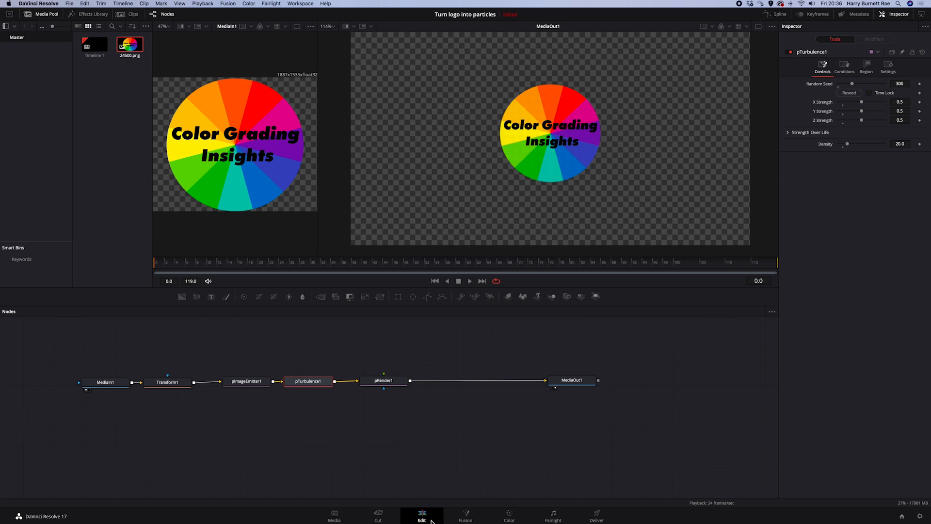
left_click(422, 515)
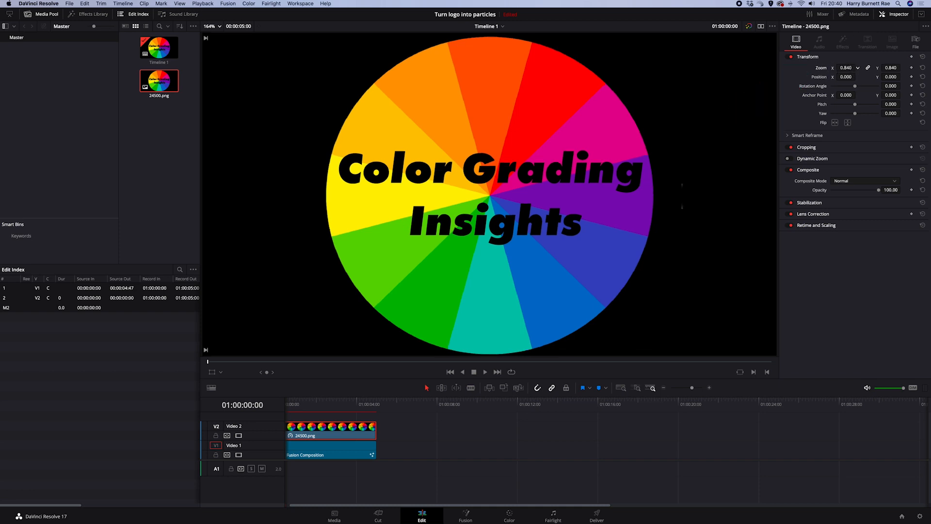
left_click_drag(848, 68, 837, 68)
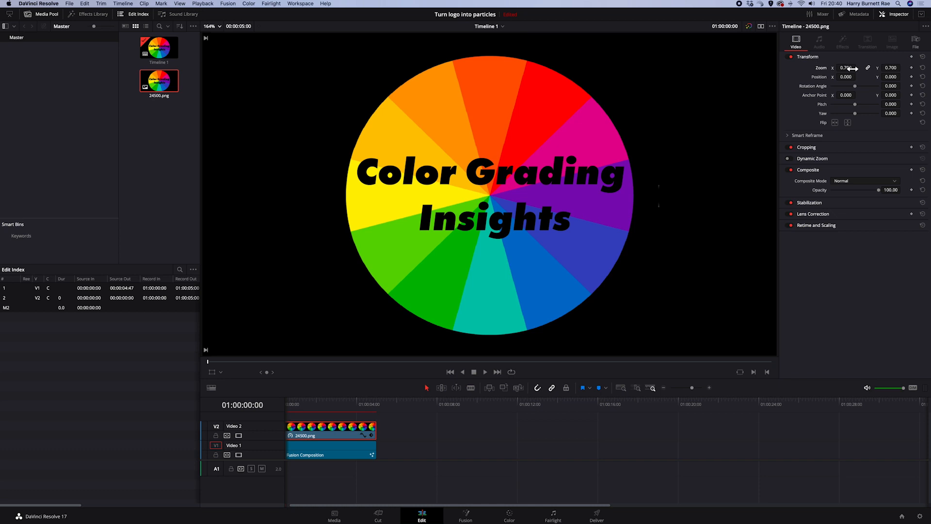
left_click_drag(846, 67, 837, 67)
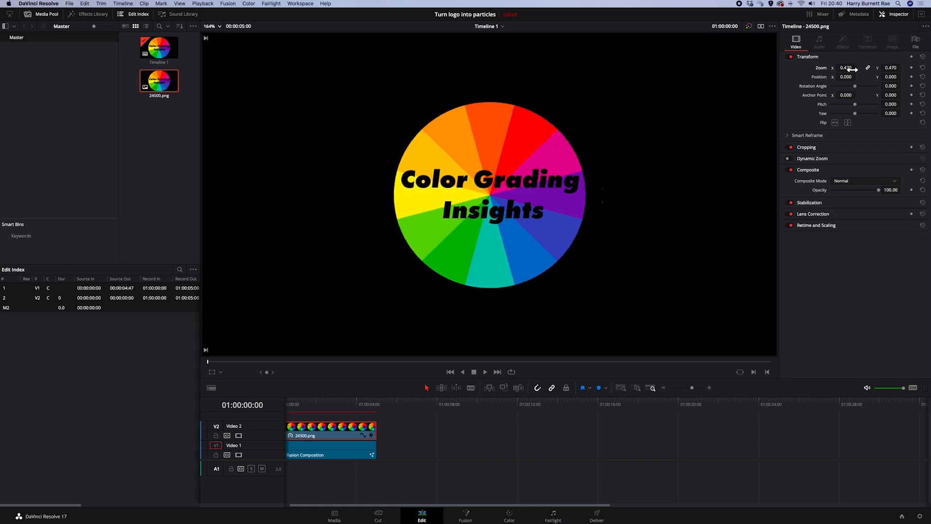
left_click_drag(845, 67, 852, 67)
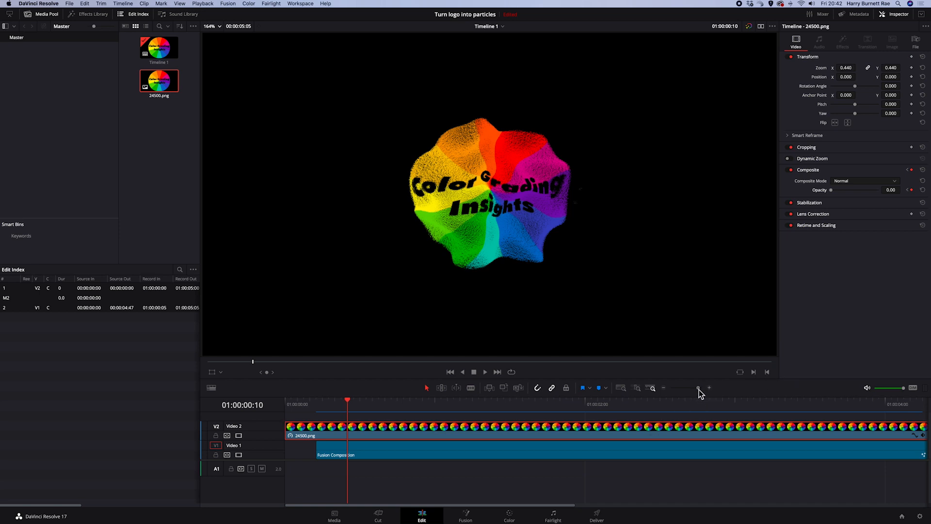
Add a 12-frame cross dissolve at the end of the Fusion composition clip.
left_click_drag(699, 388, 686, 388)
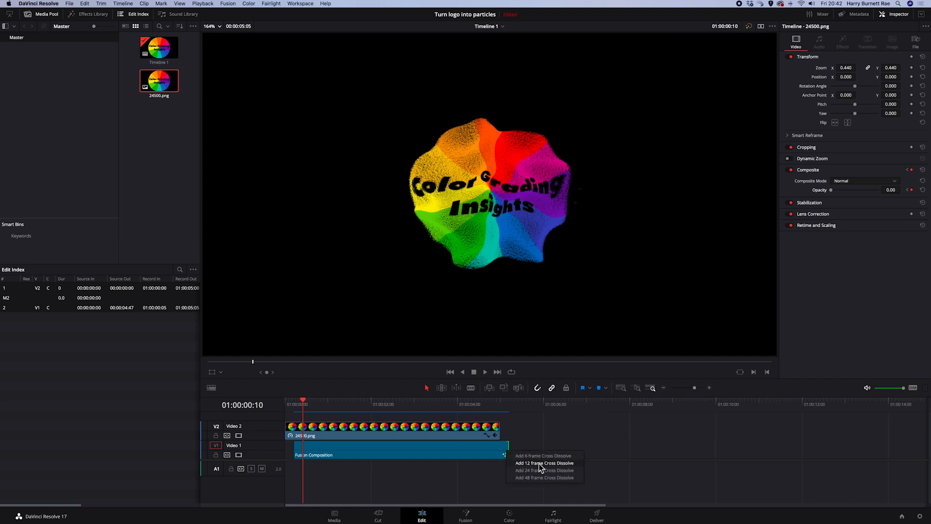
left_click(543, 463)
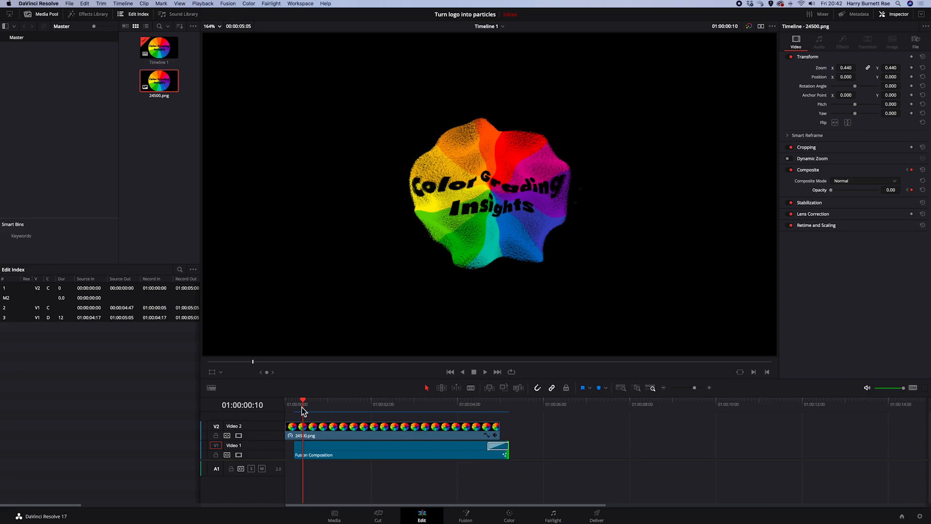